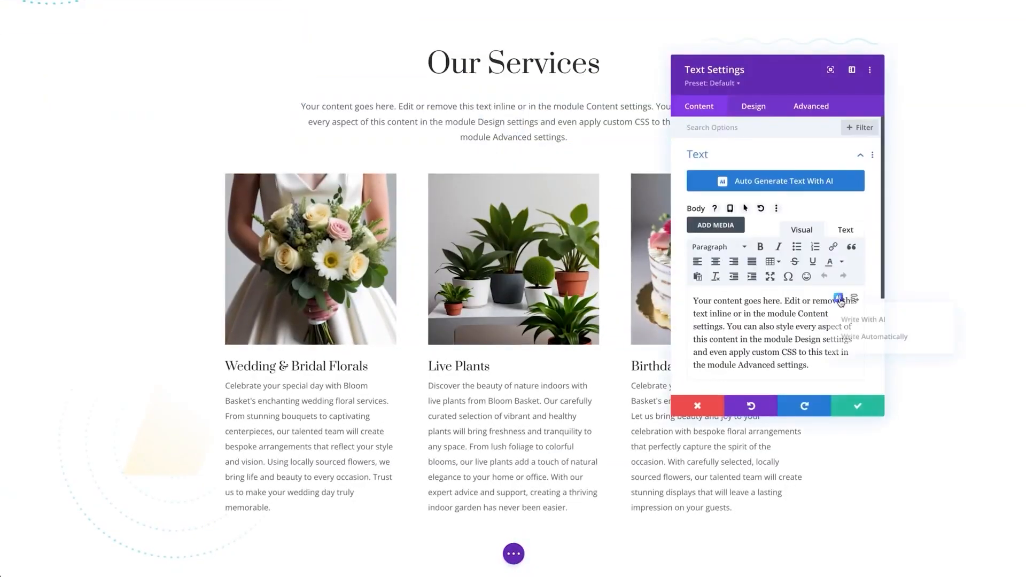
Generate AI floral-services body text, then regenerate it for 'San Francisco floral services'.
left_click(840, 298)
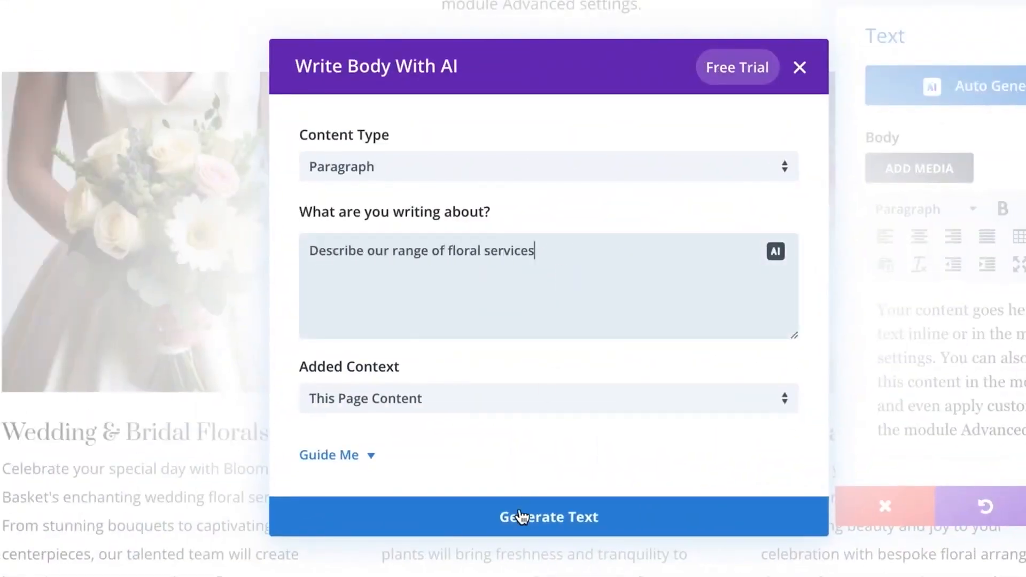
left_click(549, 516)
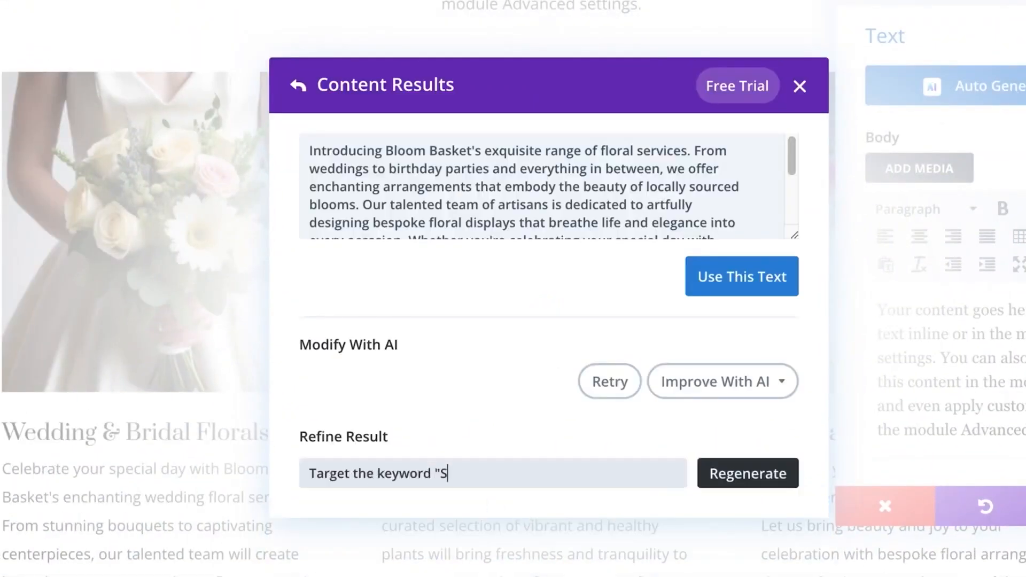
left_click(747, 473)
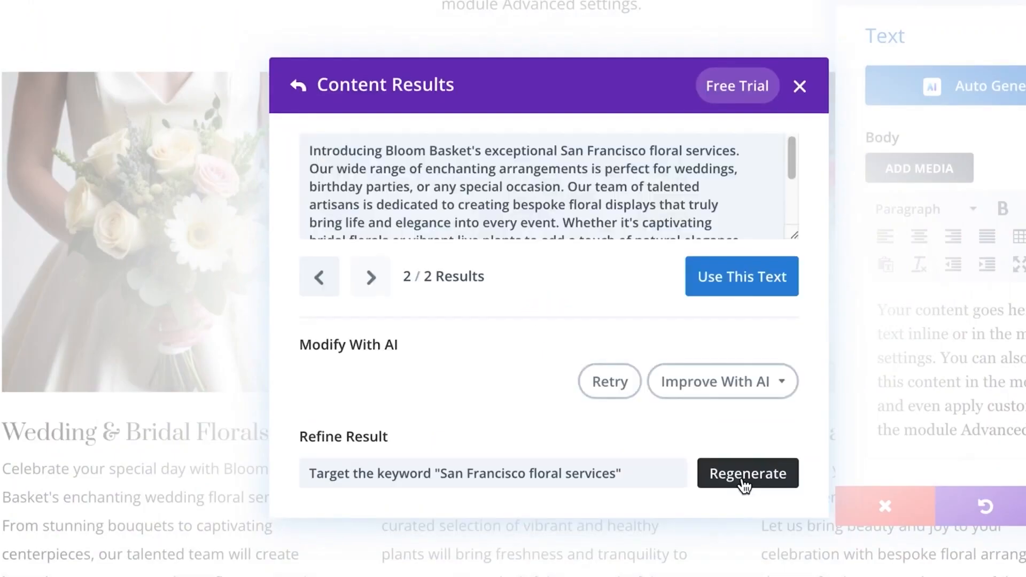
left_click(747, 472)
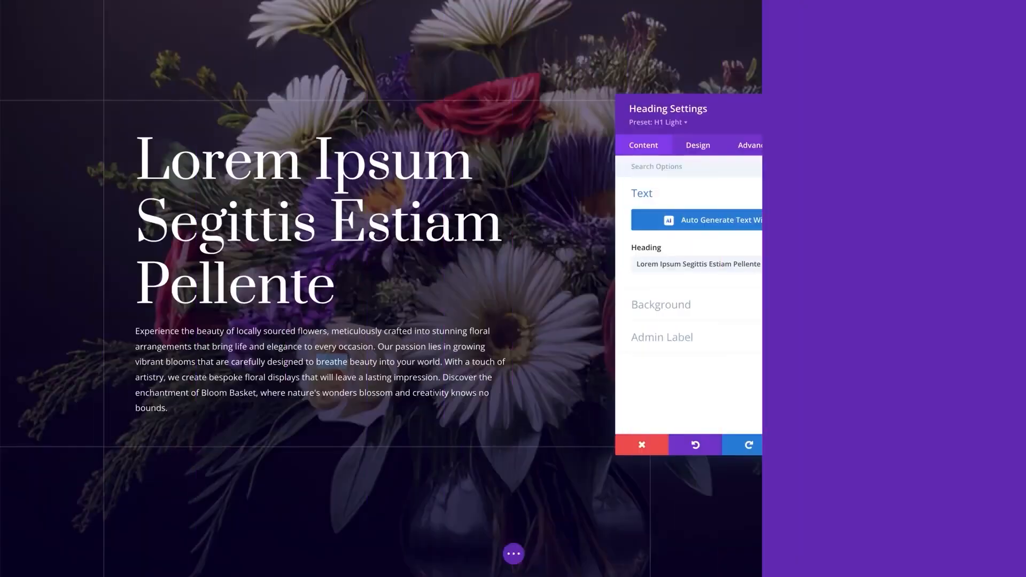
Generate an AI heading from the prompt 'A compelling title for my website's homepage'.
left_click(720, 219)
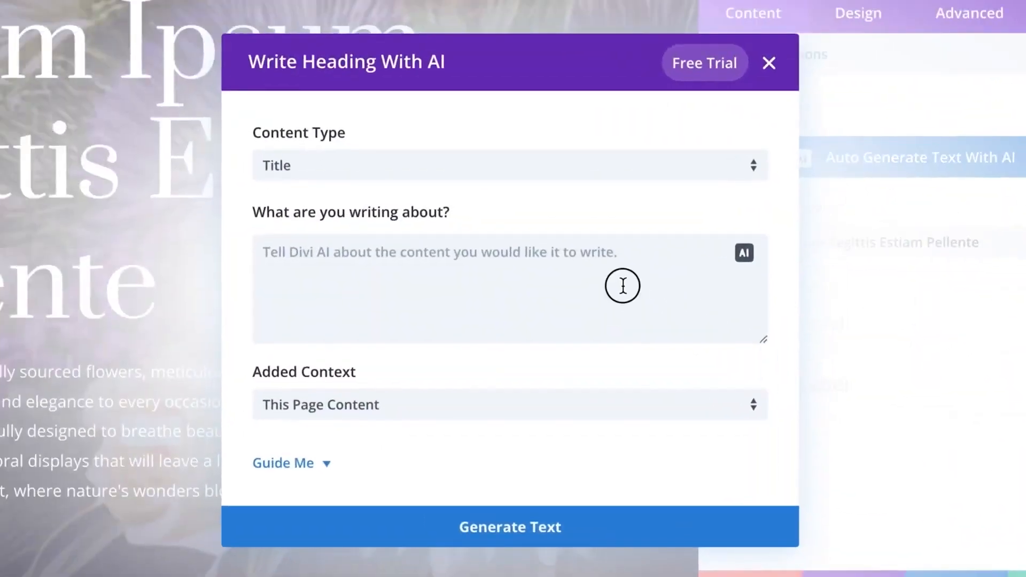
type("A compelling title for my website's homepage")
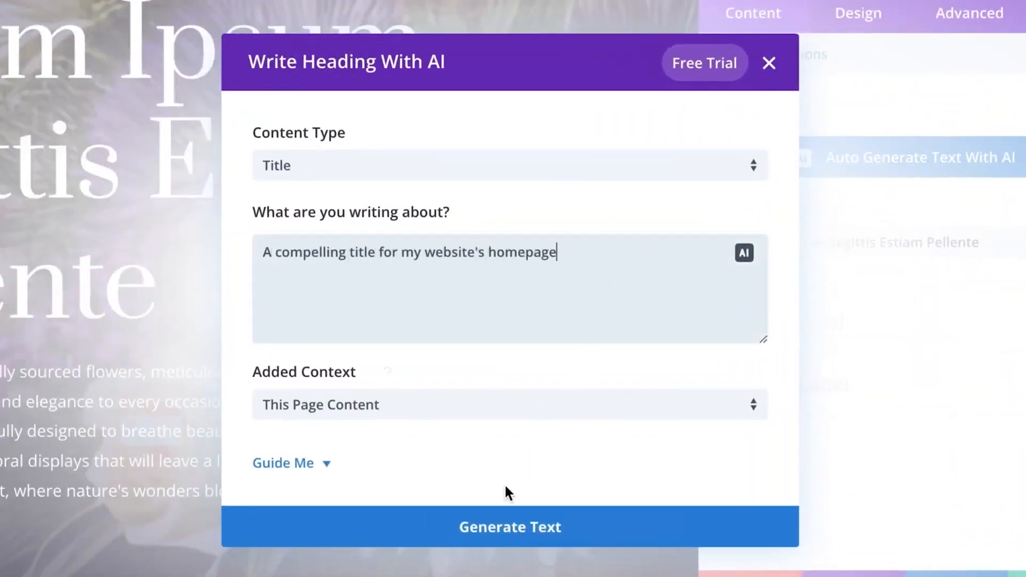
left_click(509, 526)
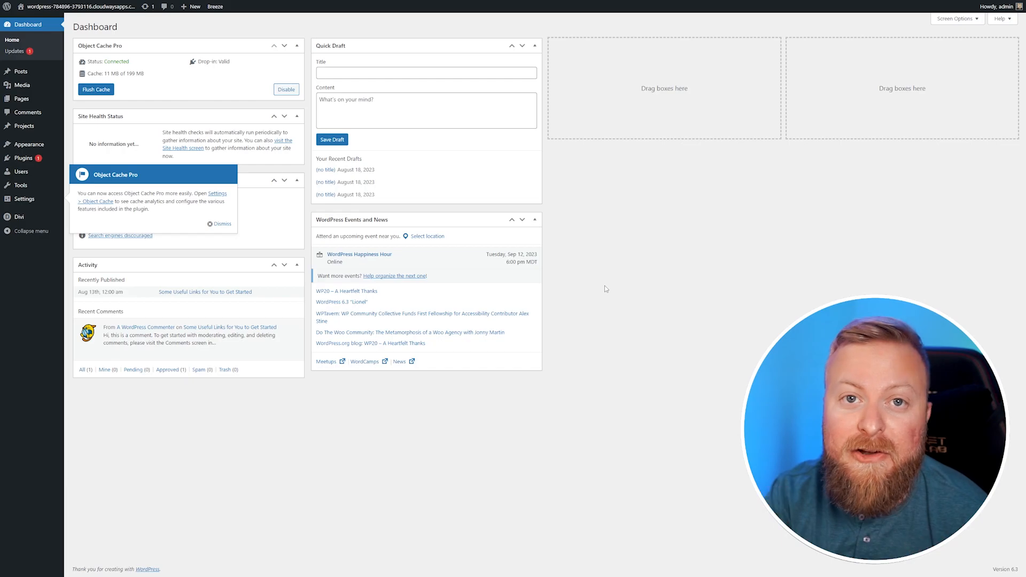
mouse_move(601, 286)
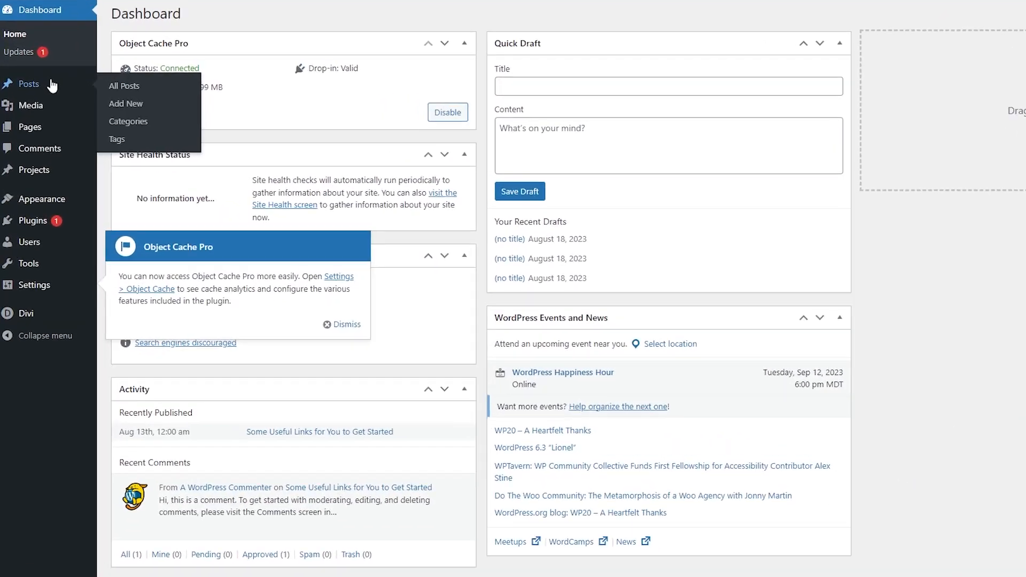
mouse_move(126, 105)
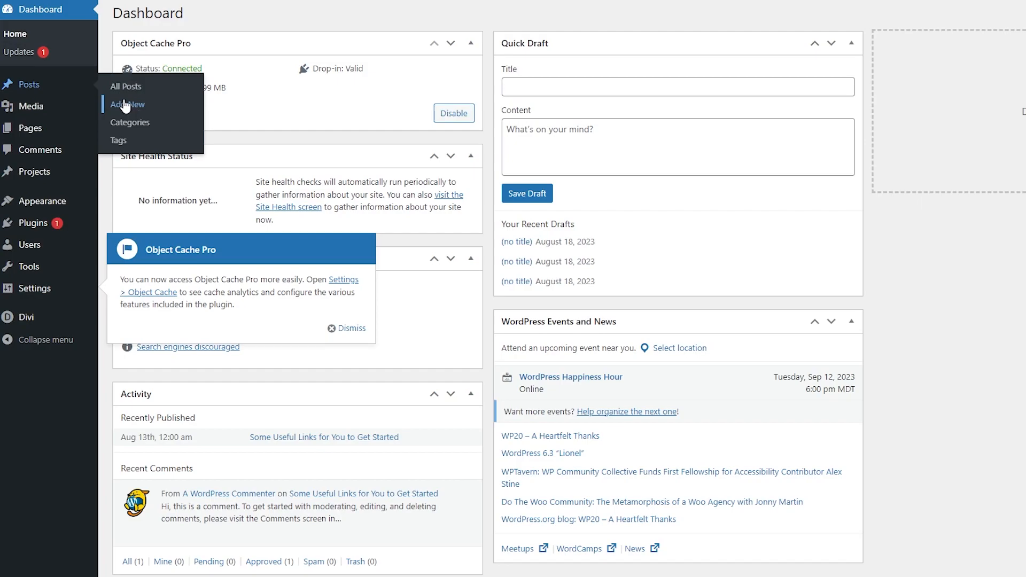
Add a new post on 2023 social media marketing strategies and launch Divi Builder for it.
left_click(128, 105)
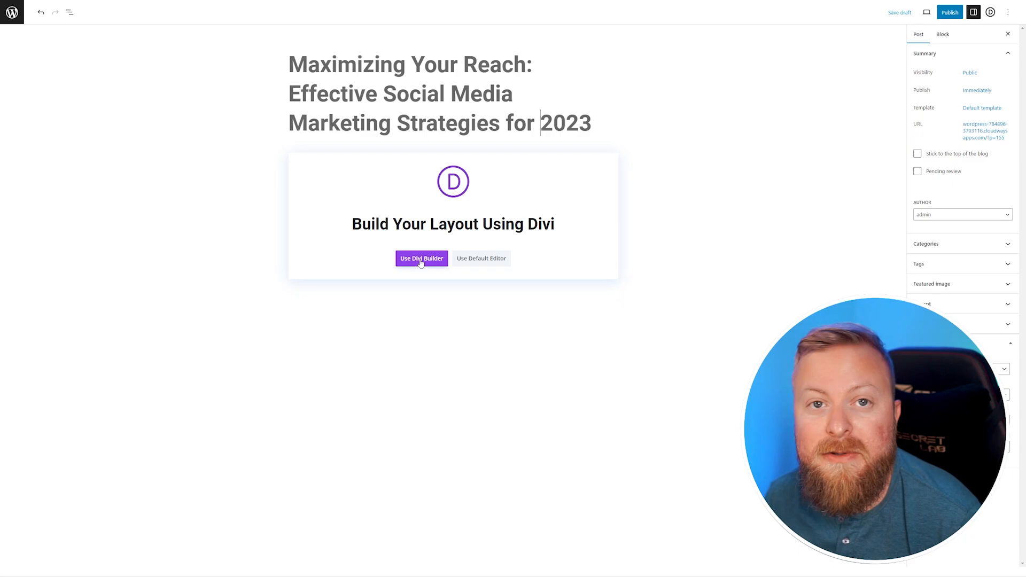
left_click(422, 258)
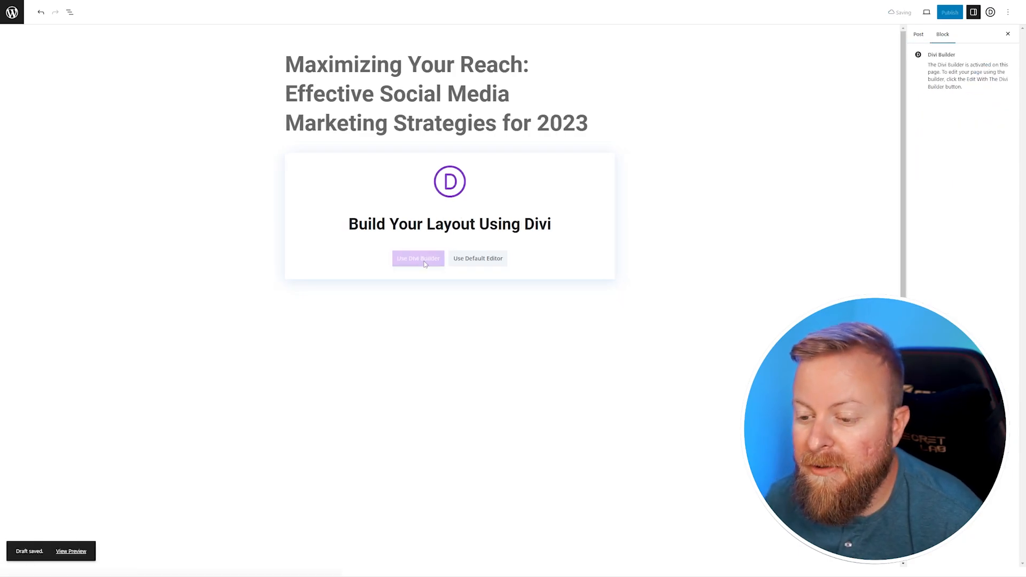
left_click(417, 258)
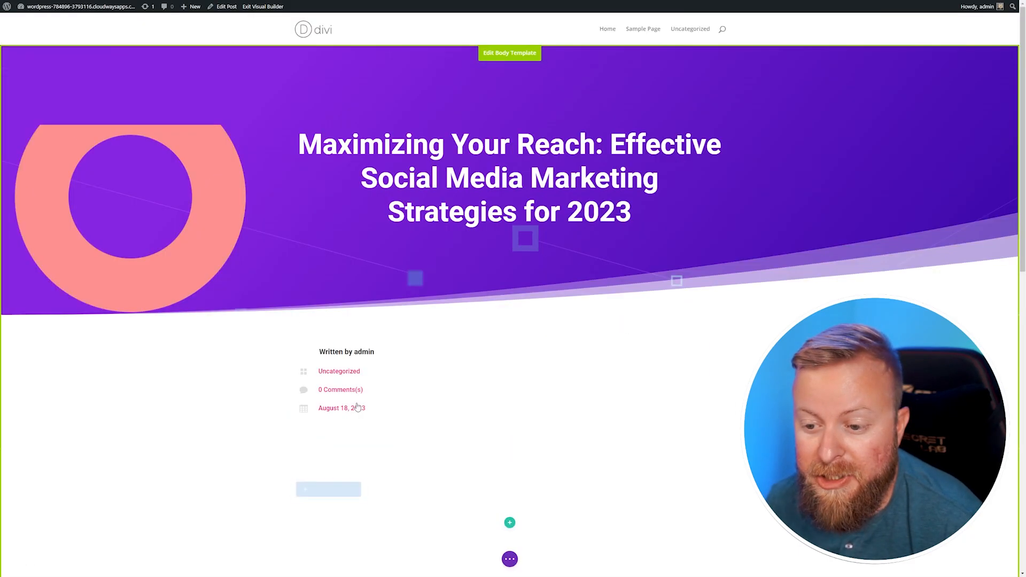
Insert a one-column row holding a Text module, and bring up its AI body-writing form.
scroll("down", 3)
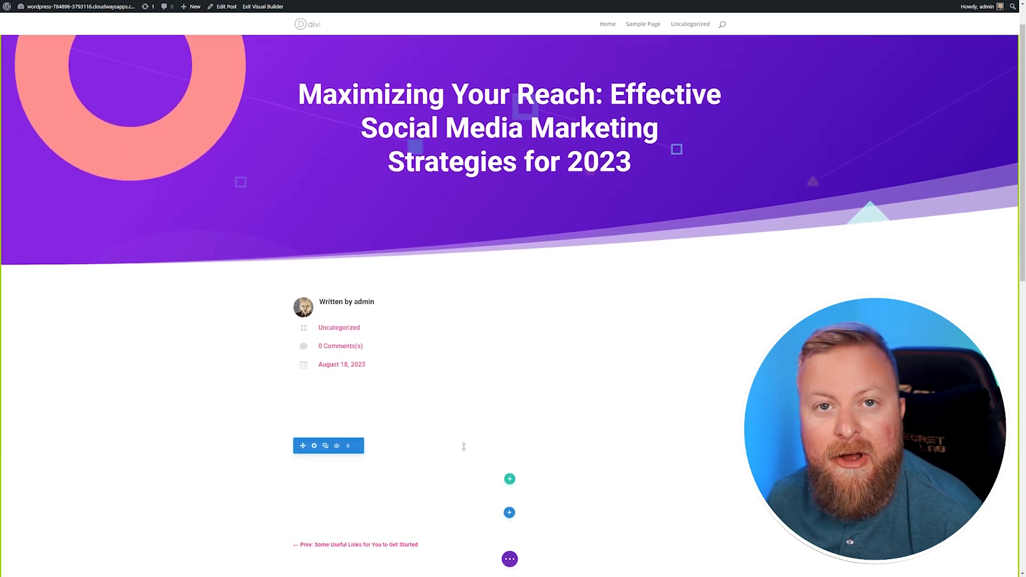
scroll("down", 3)
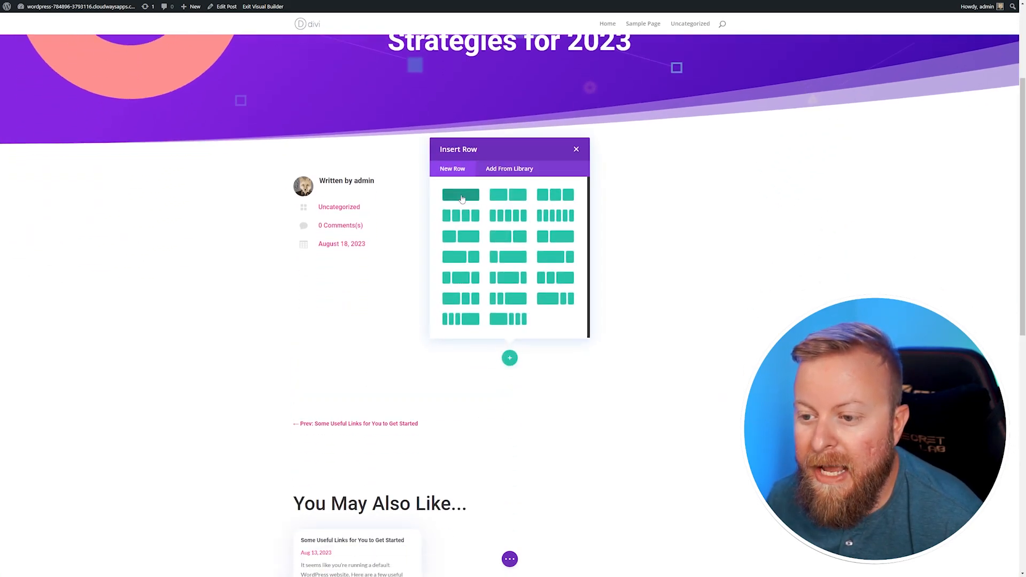
left_click(460, 194)
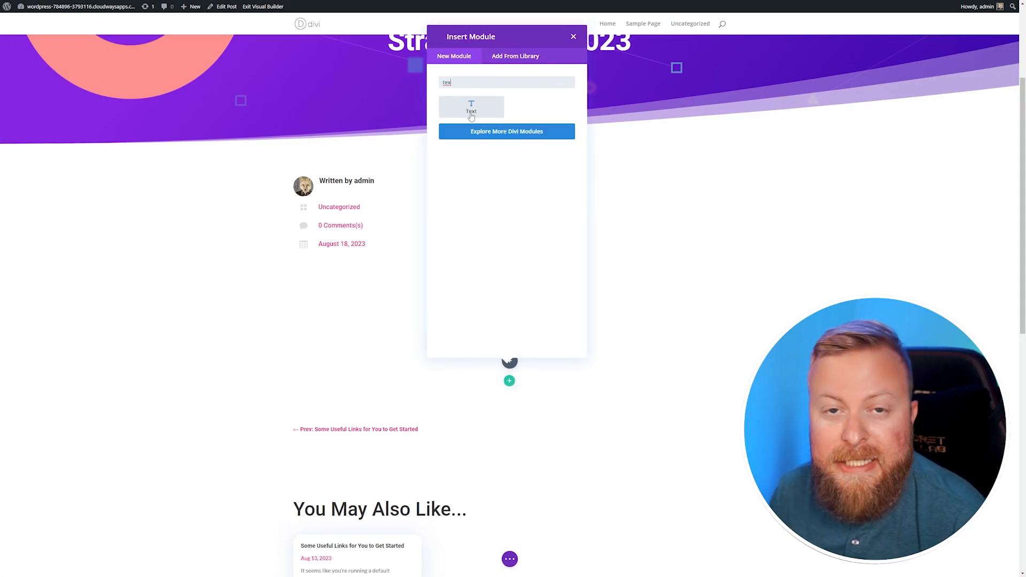
left_click(471, 107)
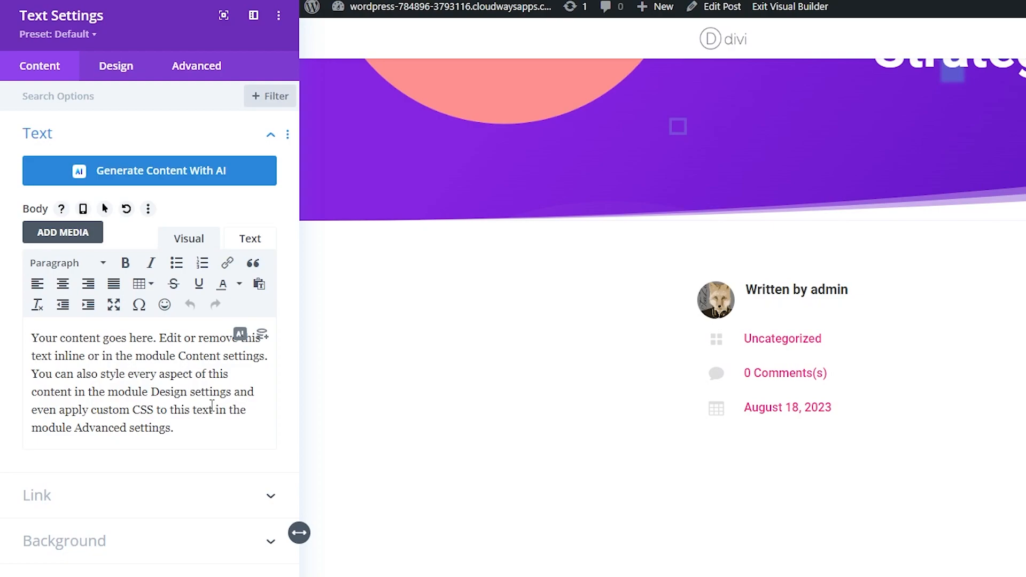
mouse_move(128, 281)
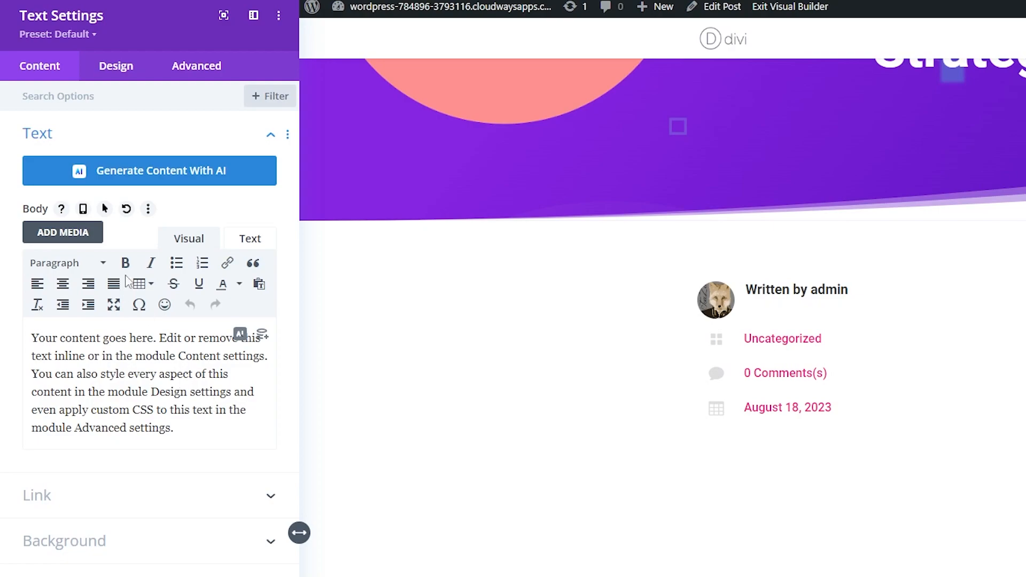
mouse_move(237, 321)
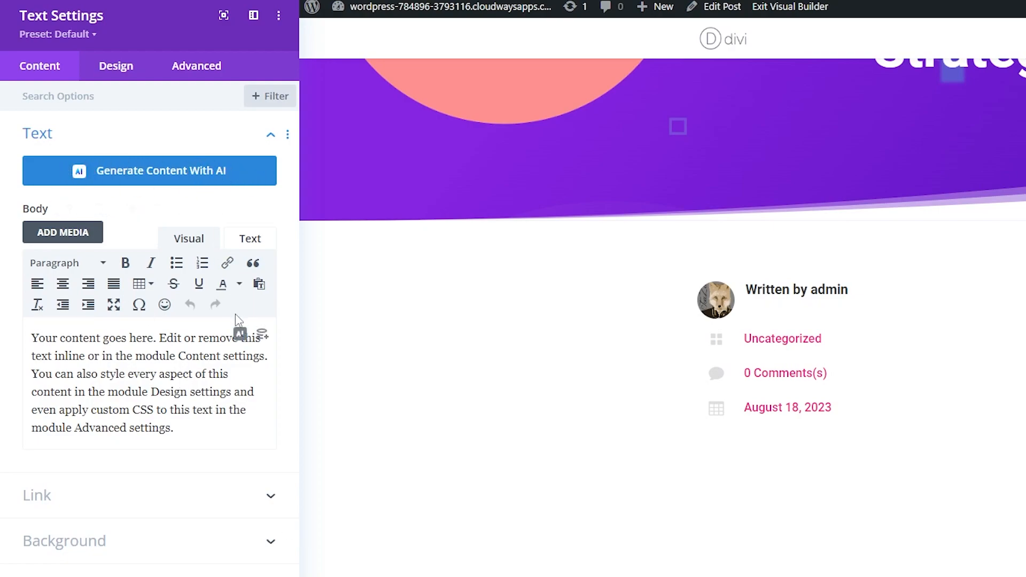
left_click(240, 335)
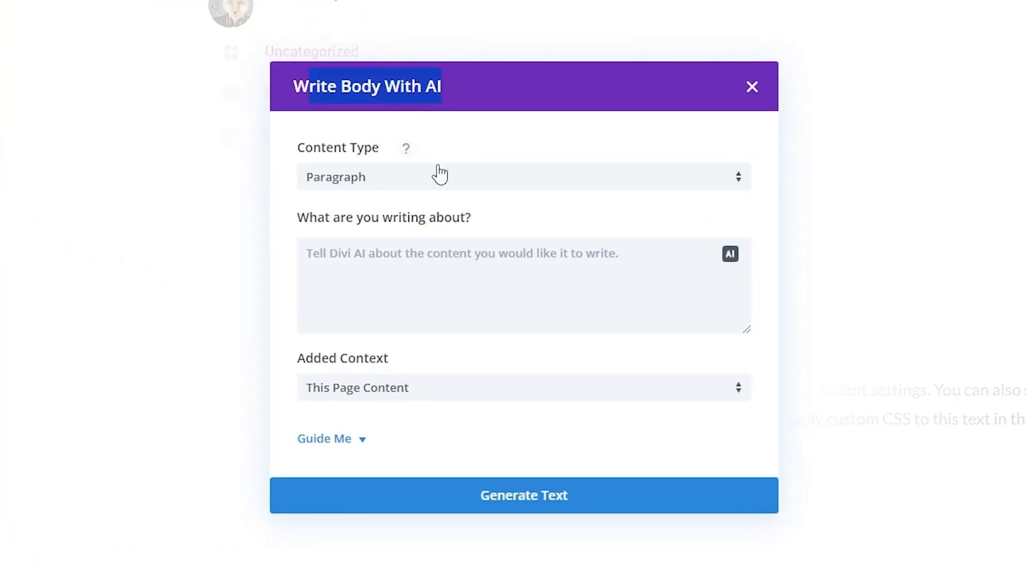
Set content type to Blog Post with prompt about top 2023 social media strategies, then AI-refine it.
left_click(517, 177)
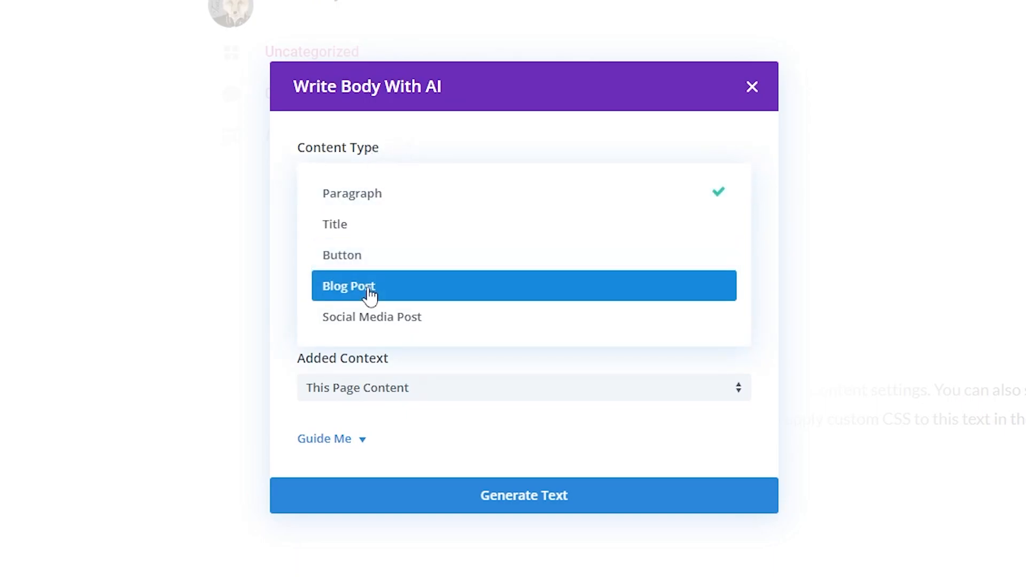
left_click(348, 286)
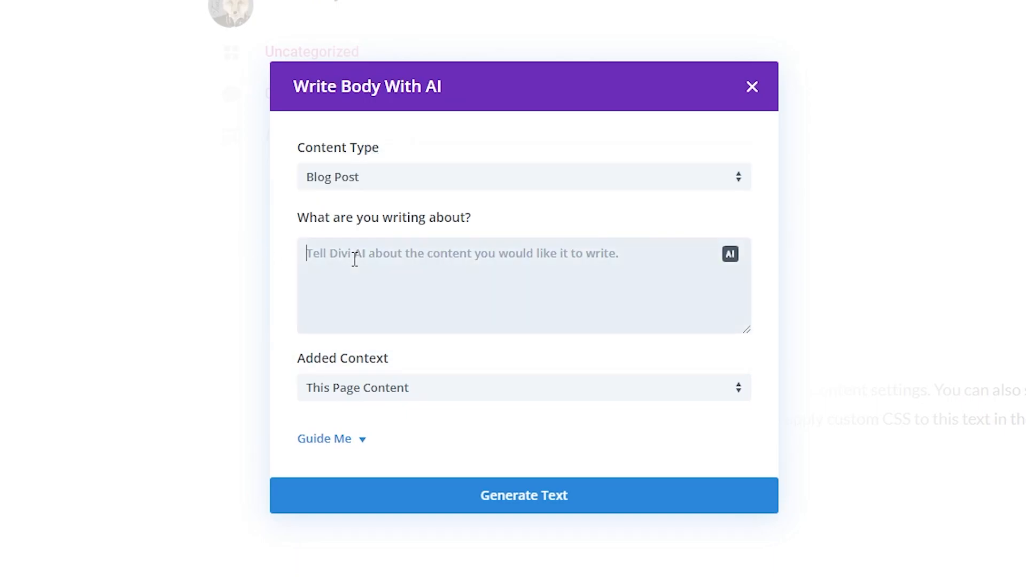
type("Write a blog post about the top social media strategies in 2023.")
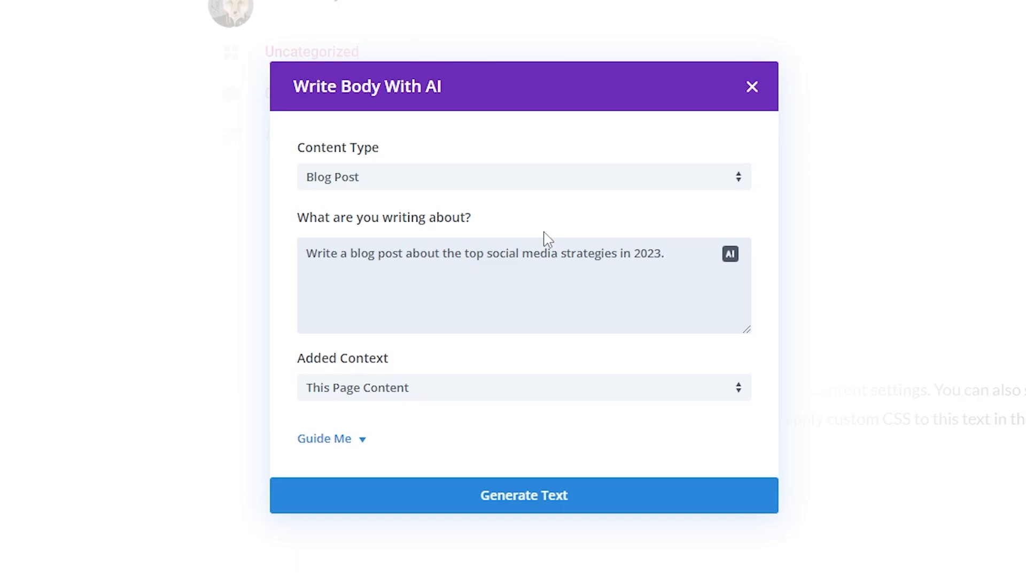
left_click(484, 284)
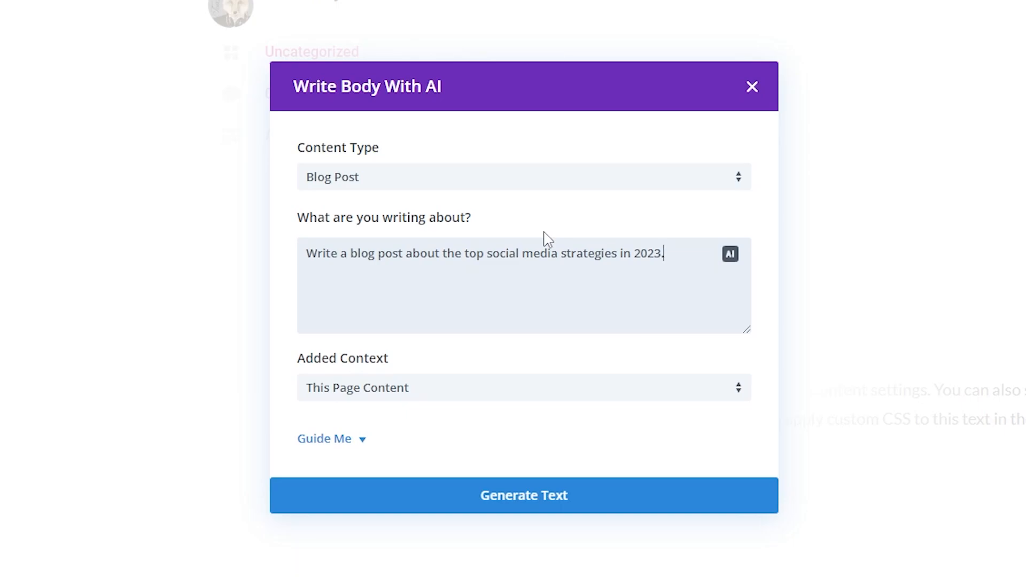
mouse_move(407, 259)
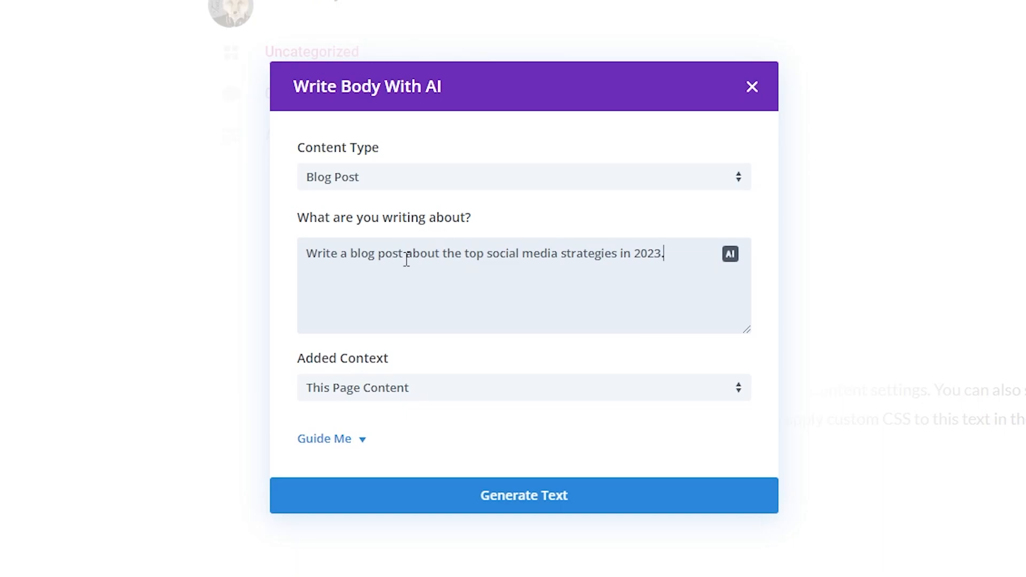
mouse_move(729, 254)
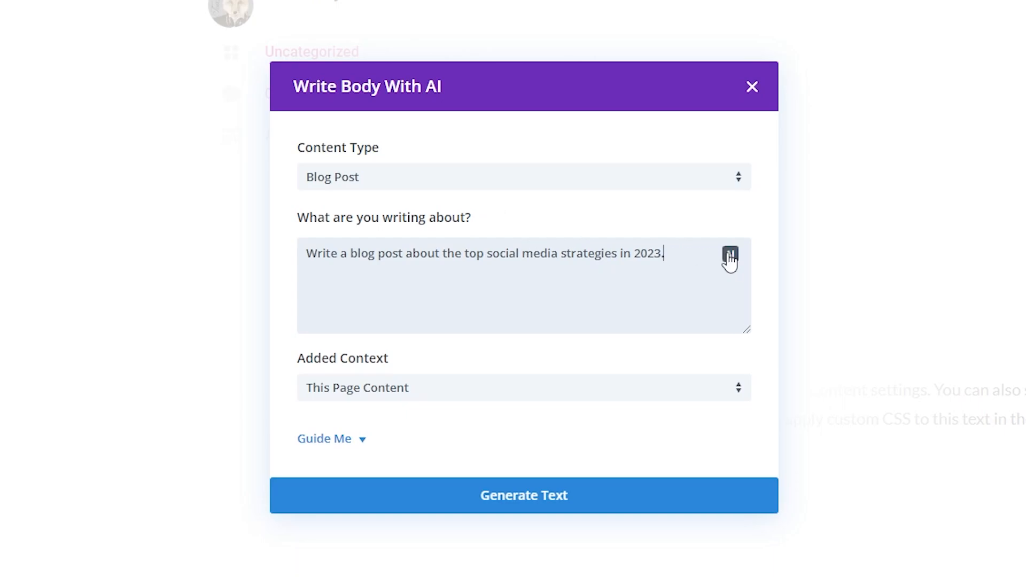
left_click(728, 254)
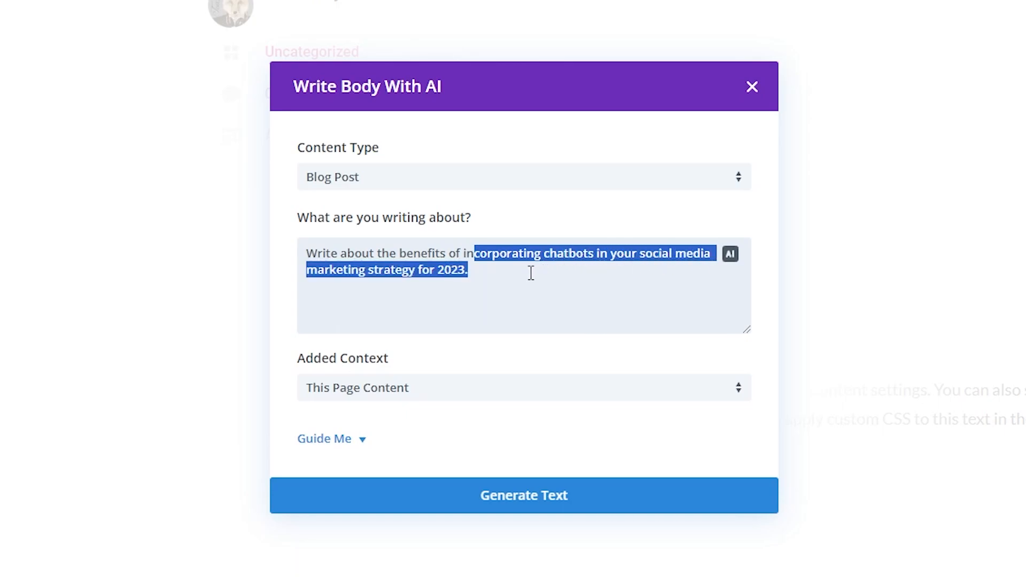
left_click(501, 259)
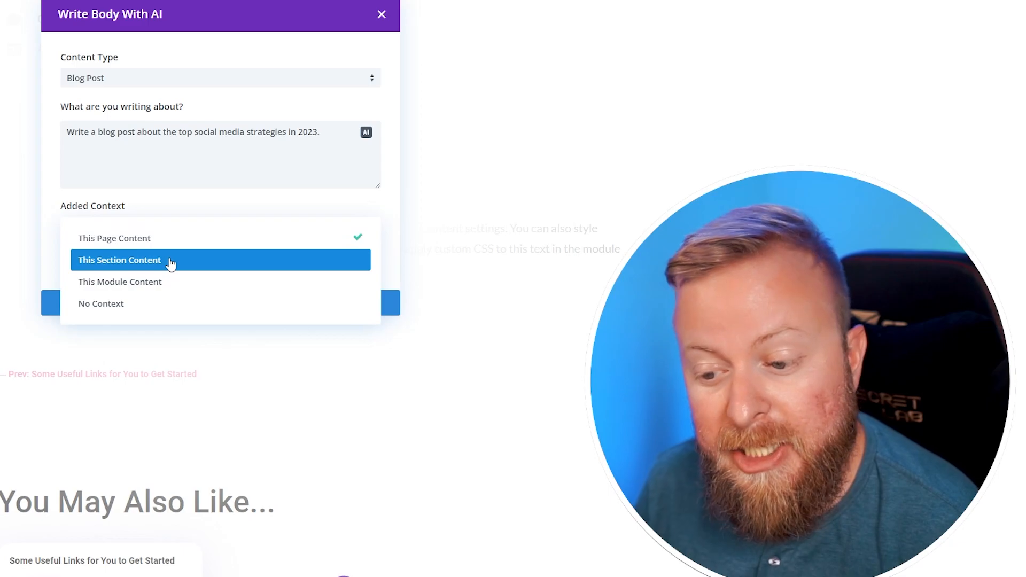
mouse_move(152, 311)
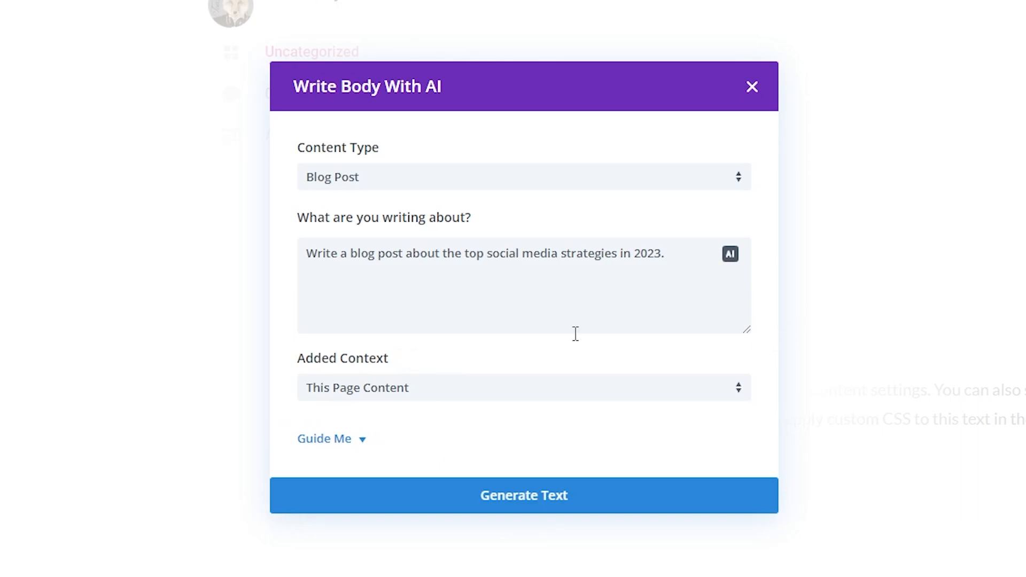
mouse_move(347, 443)
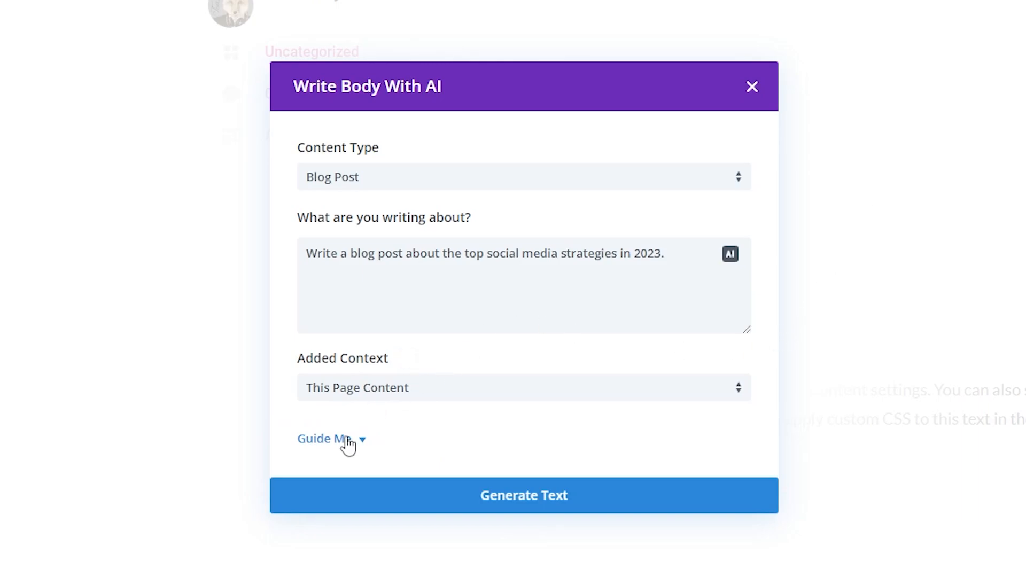
Expand Guide Me and add 'social media strategies' as a must-use keyword.
left_click(323, 438)
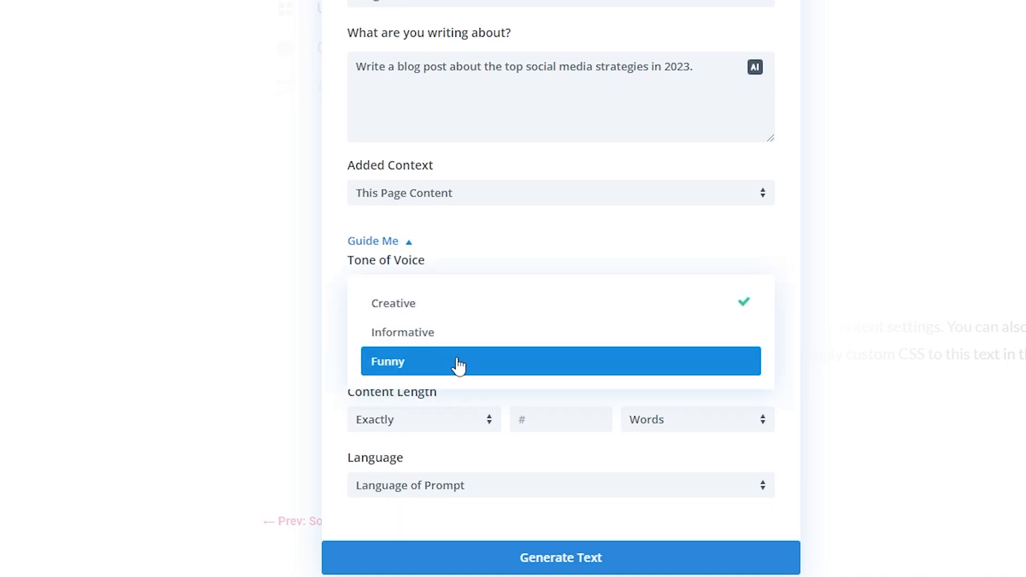
mouse_move(460, 338)
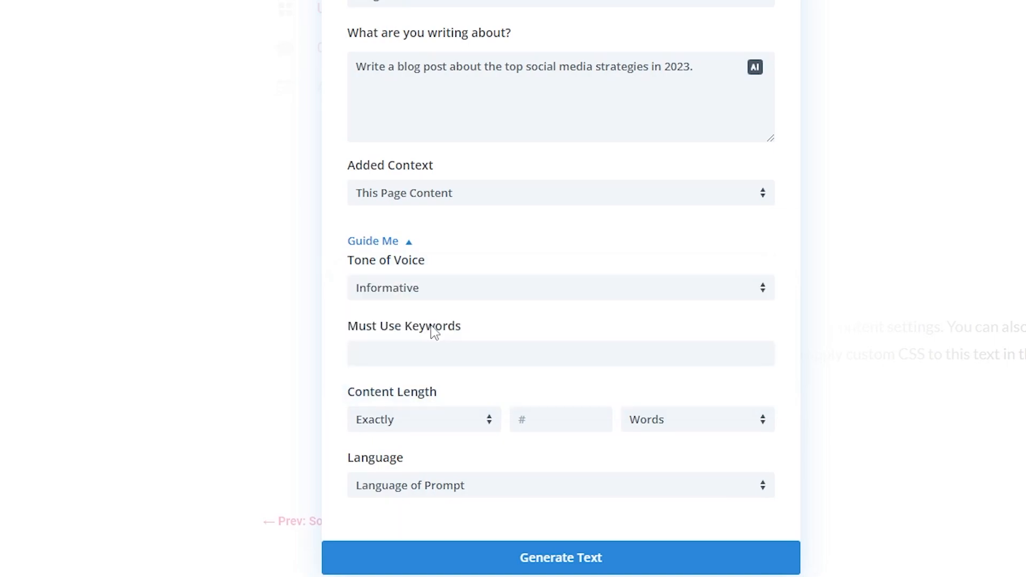
mouse_move(437, 313)
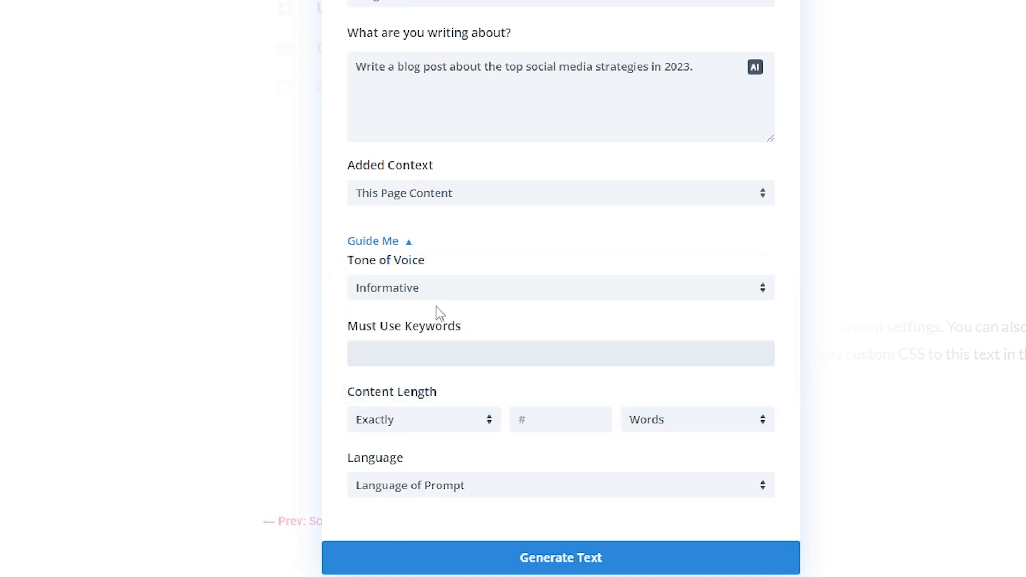
left_click(559, 353)
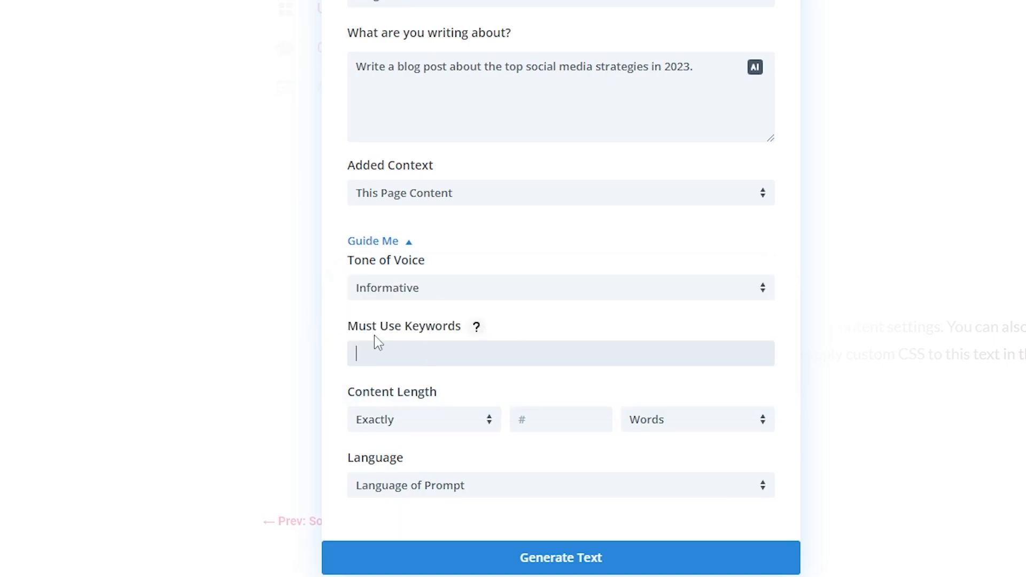
type("social media st")
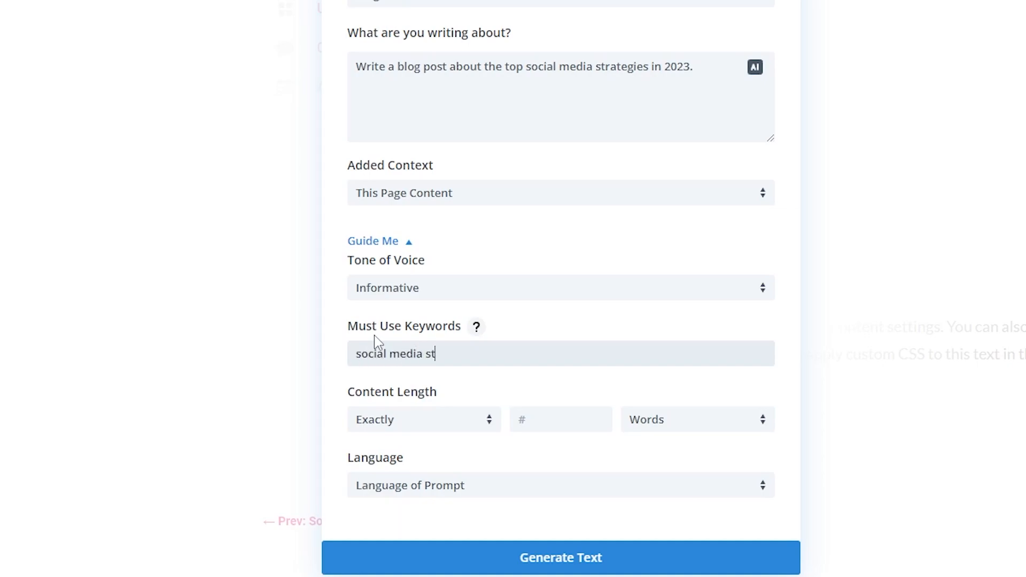
type("rategies")
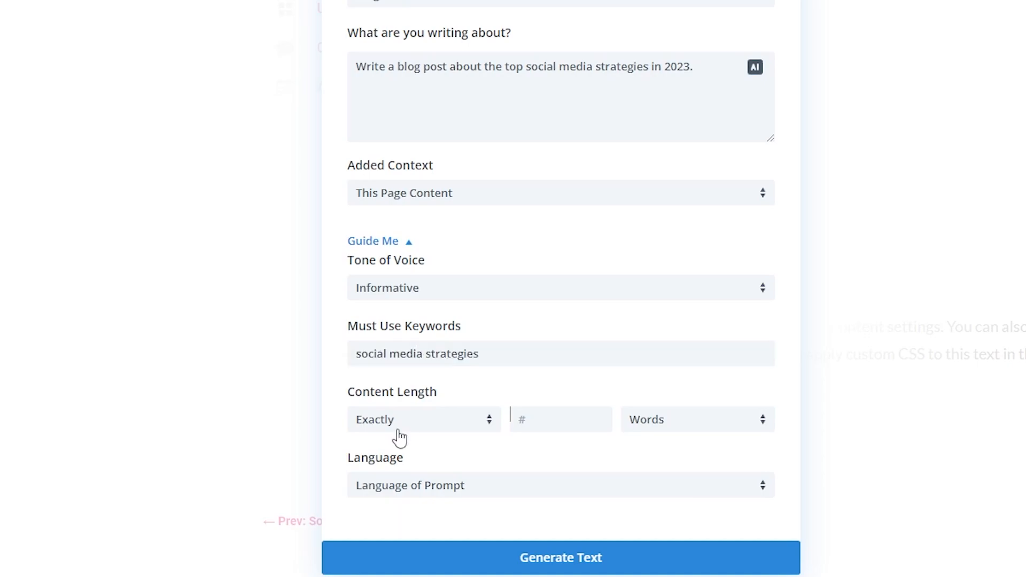
Set content length to about 5 list items, leaving the output language unchanged.
left_click(422, 419)
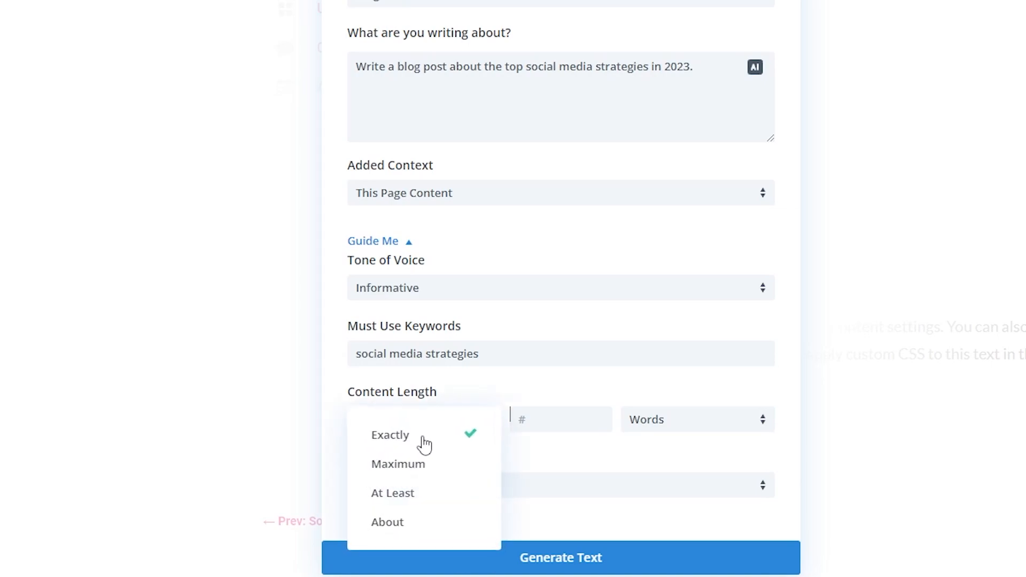
mouse_move(664, 432)
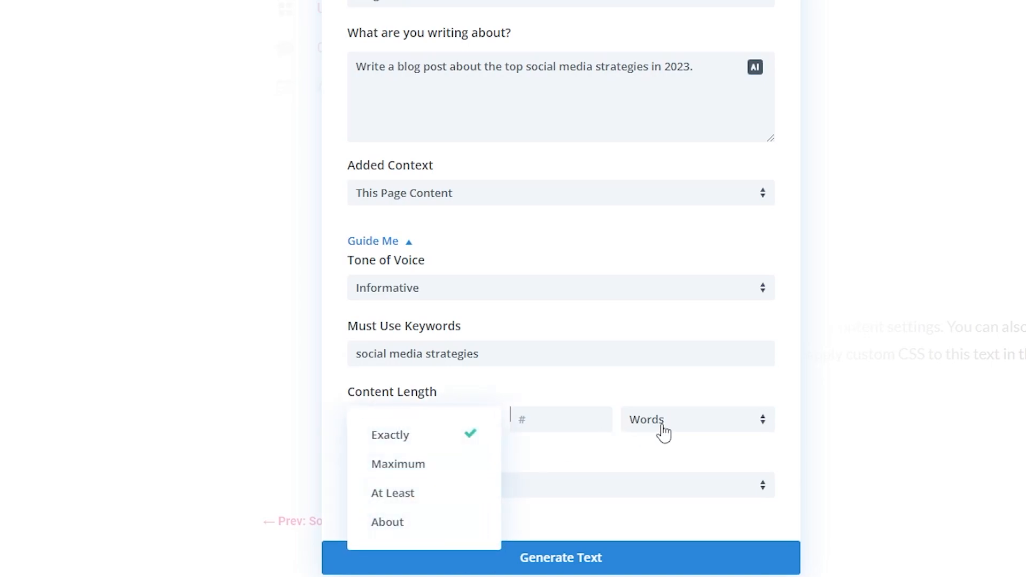
left_click(693, 419)
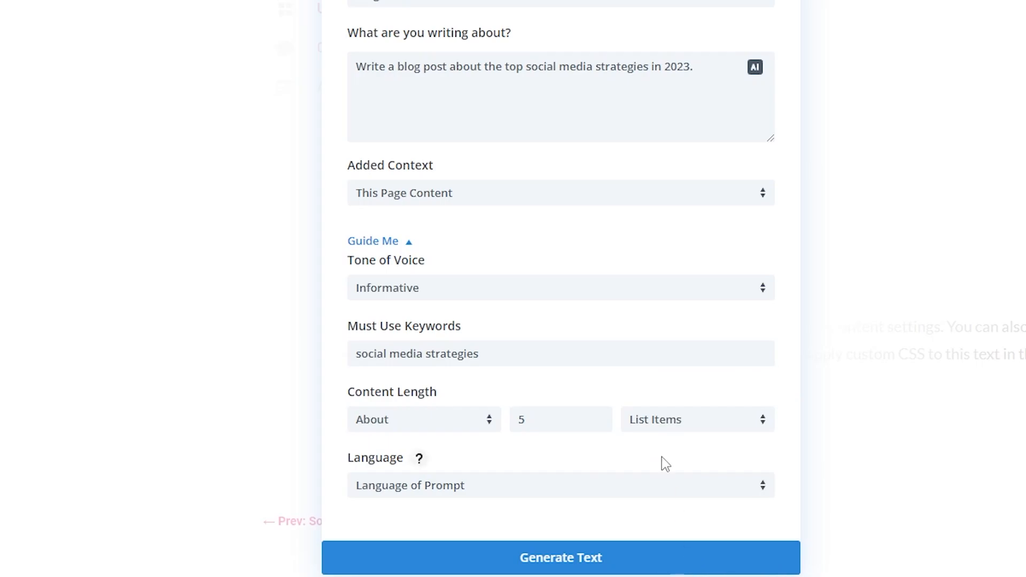
mouse_move(372, 450)
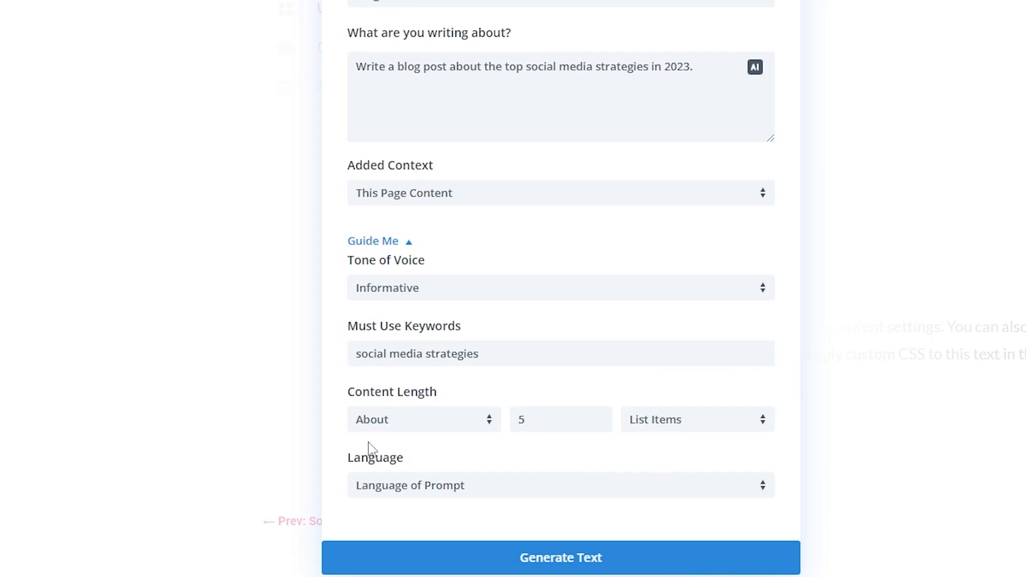
left_click(559, 485)
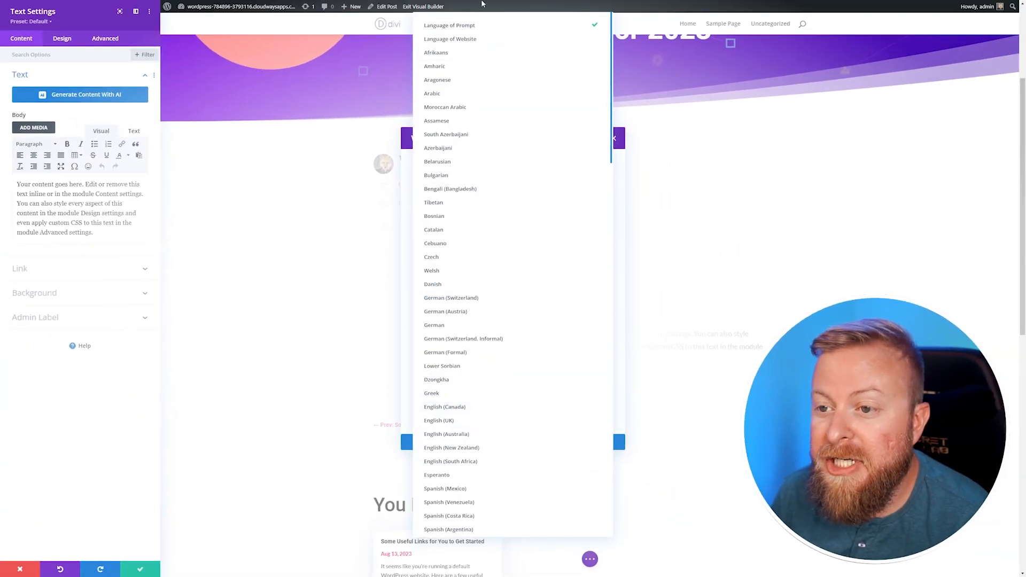
left_click(449, 25)
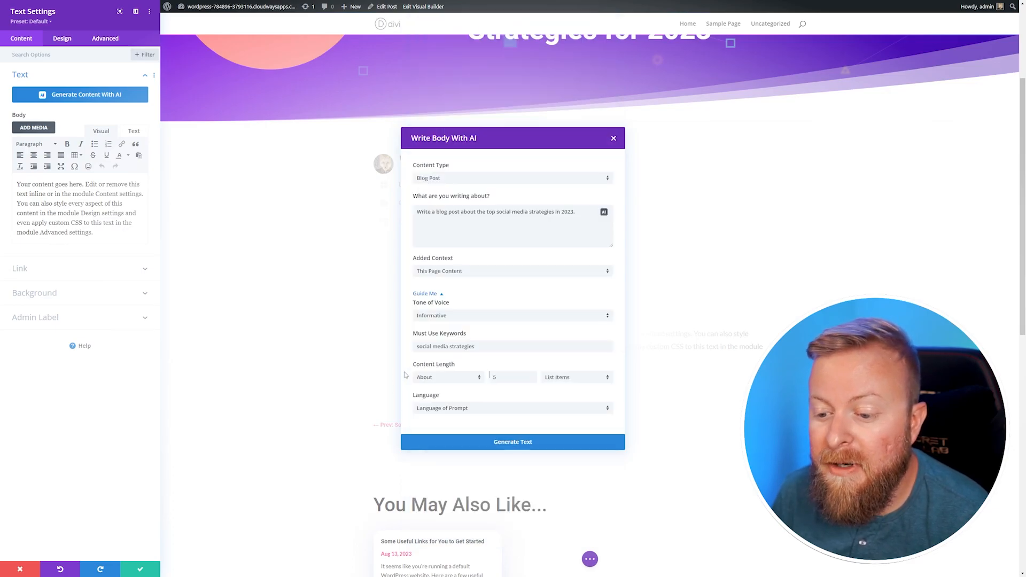
mouse_move(565, 272)
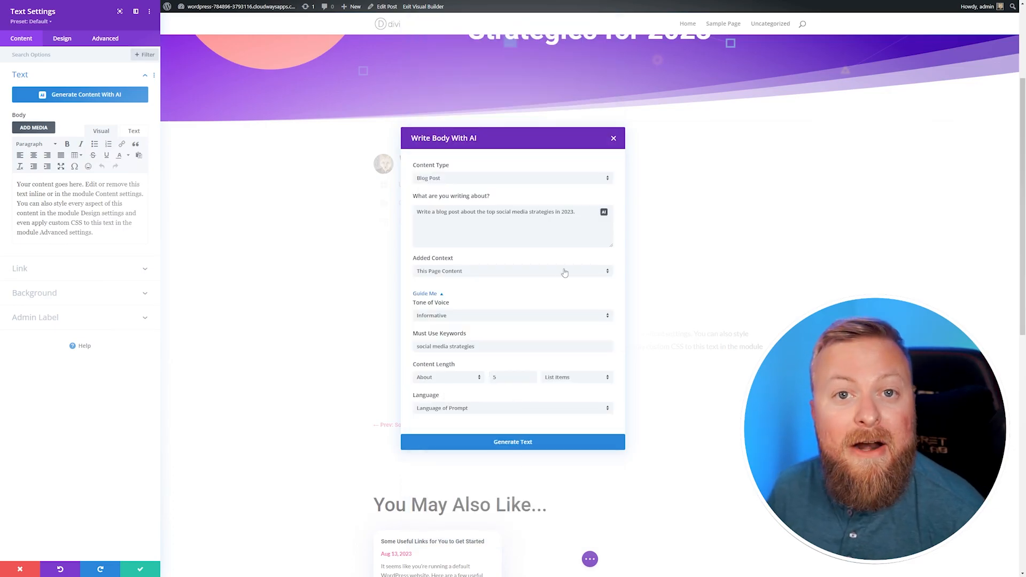
left_click(513, 441)
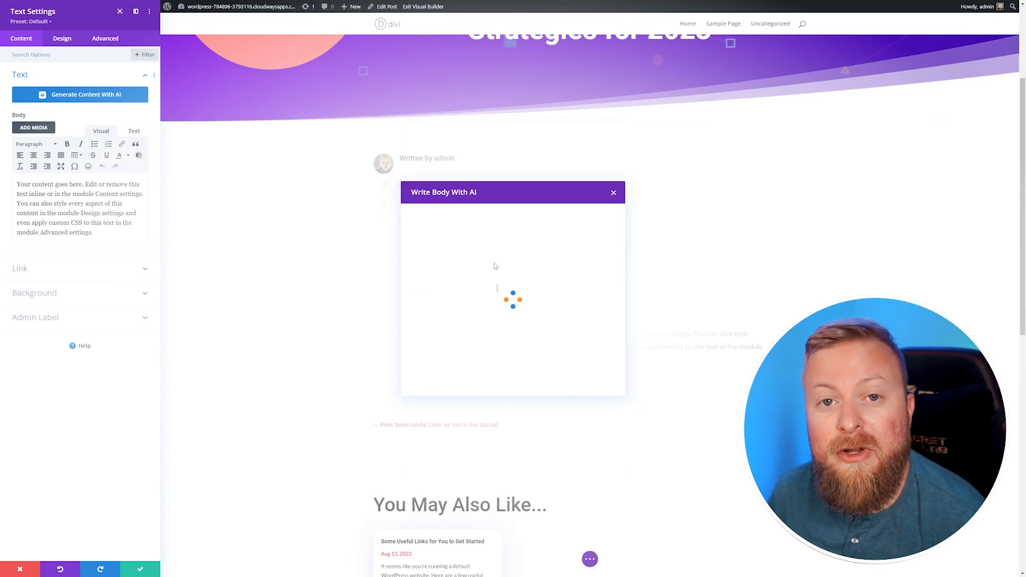
mouse_move(477, 254)
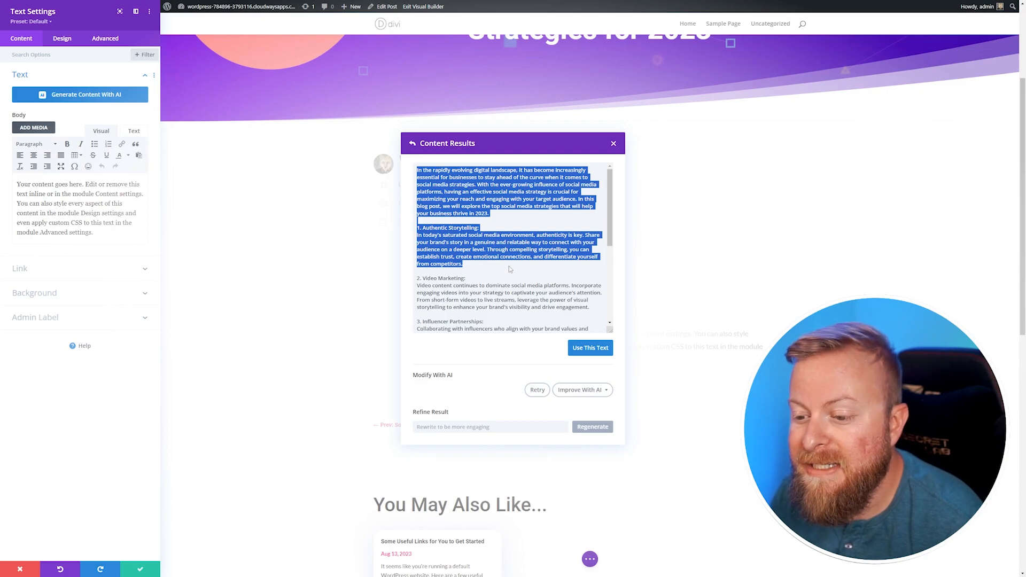
left_click(510, 270)
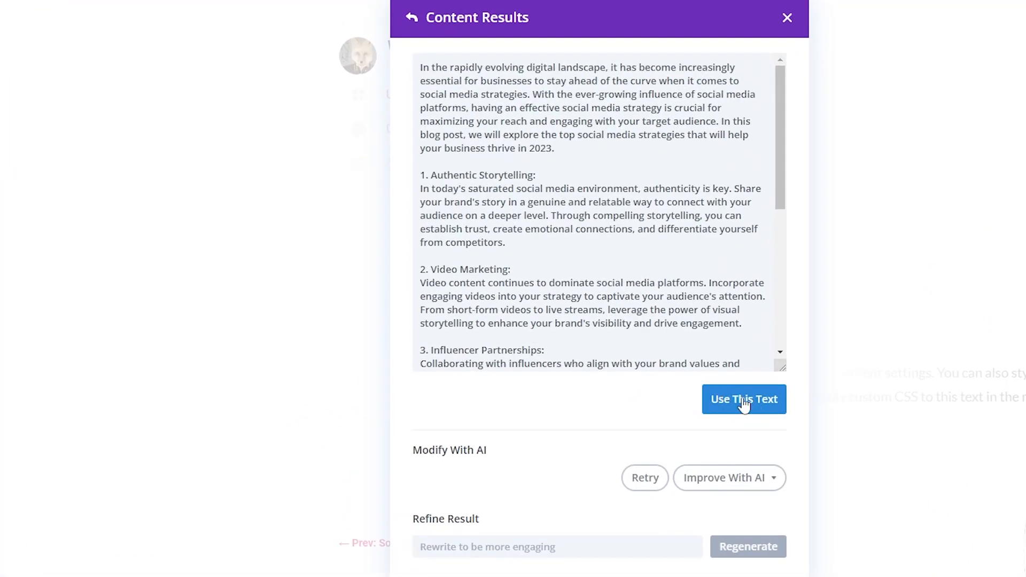
scroll("down", 3)
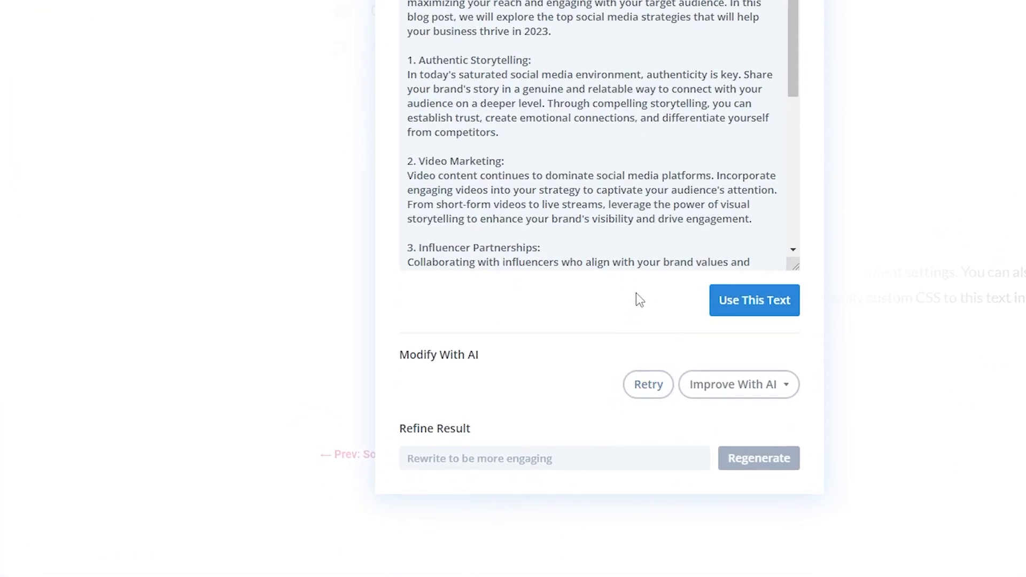
Refine the post with 'rewrite to be more concise' and insert that version into the module.
left_click(731, 384)
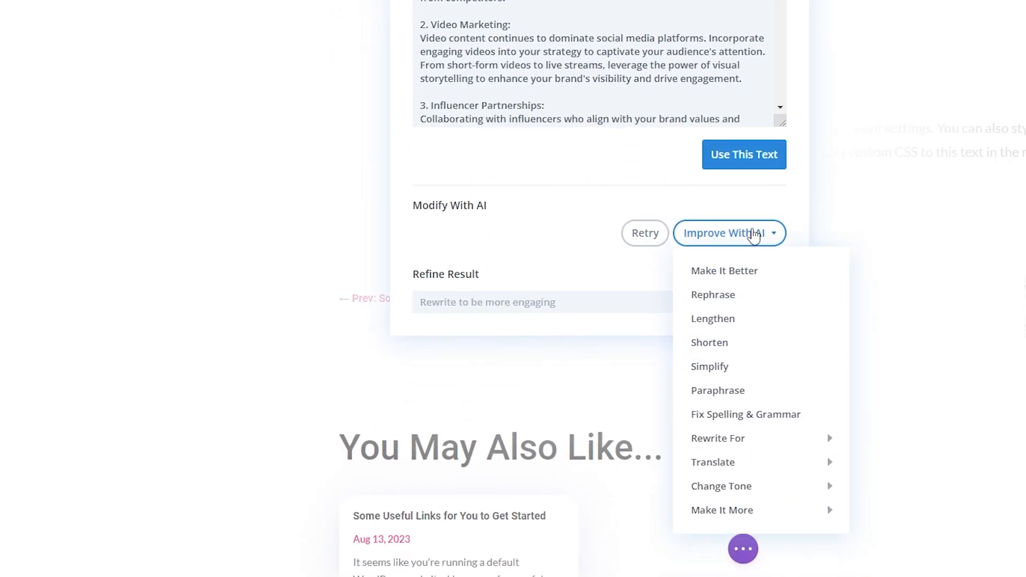
mouse_move(753, 235)
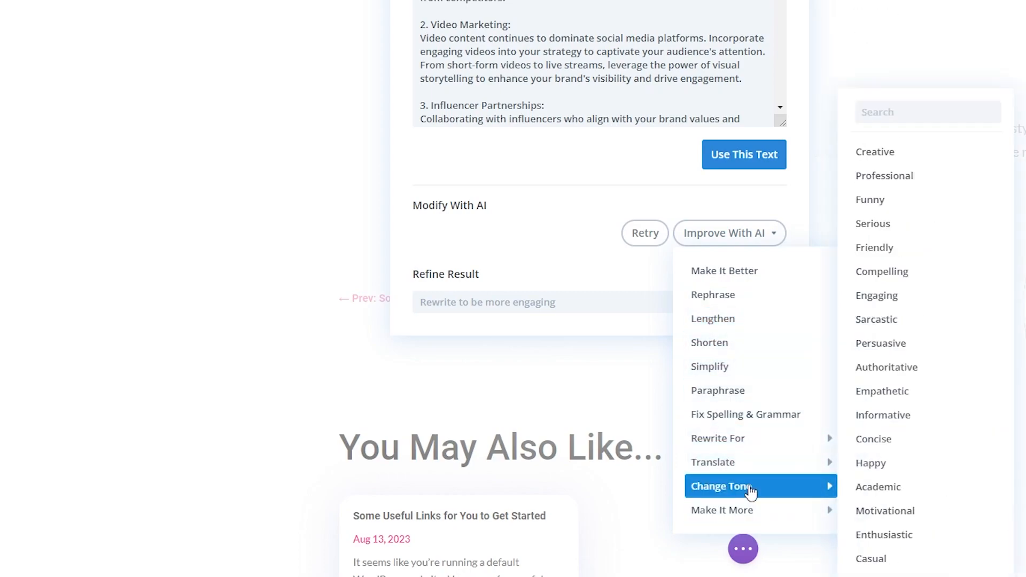
mouse_move(870, 462)
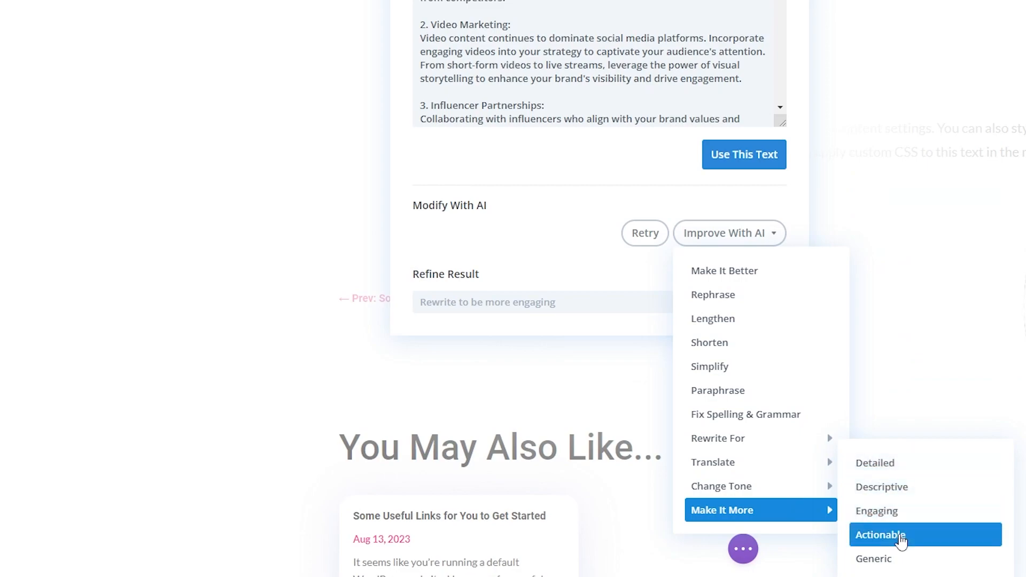
mouse_move(740, 390)
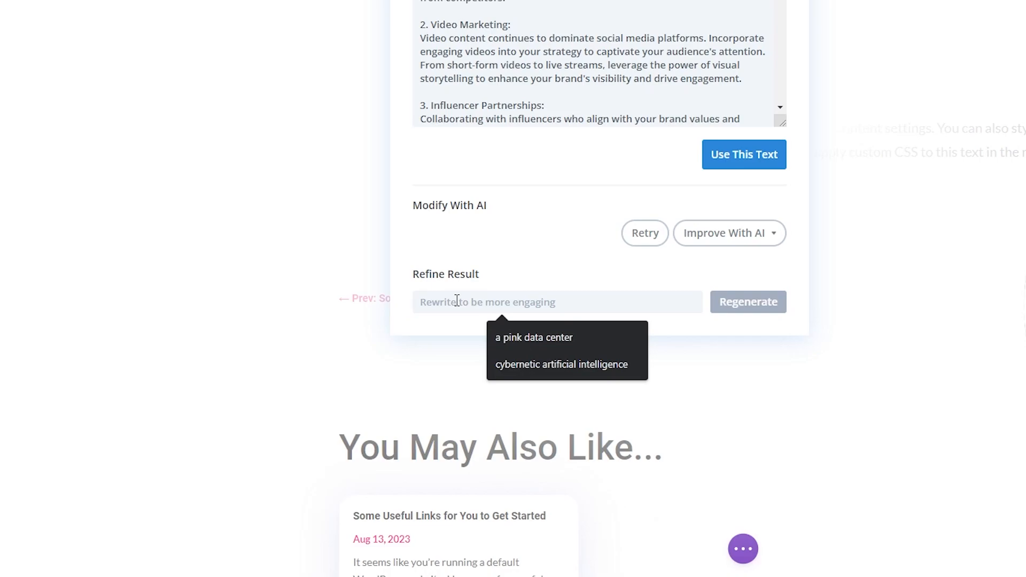
mouse_move(437, 326)
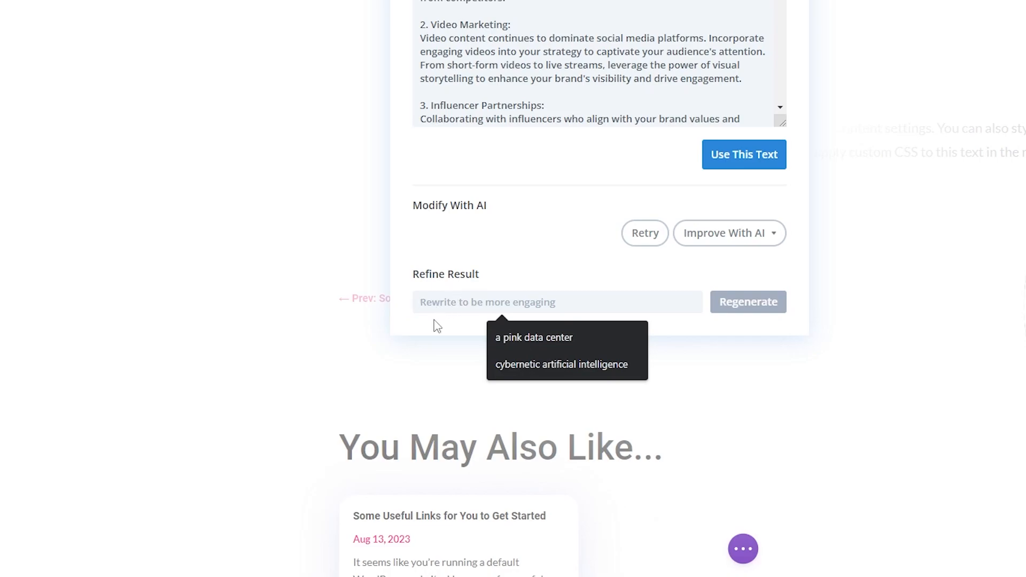
left_click(556, 301)
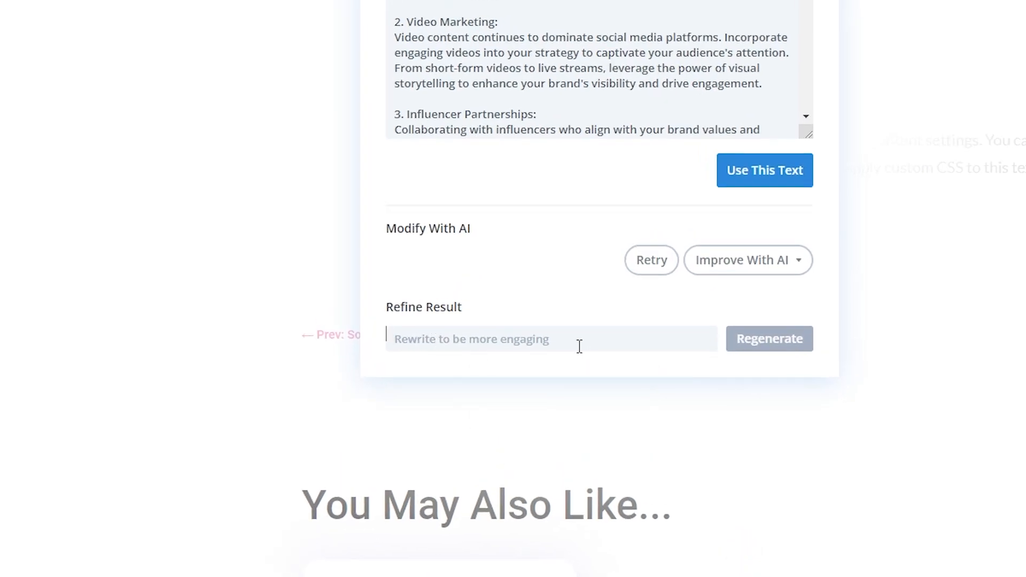
type("rewire")
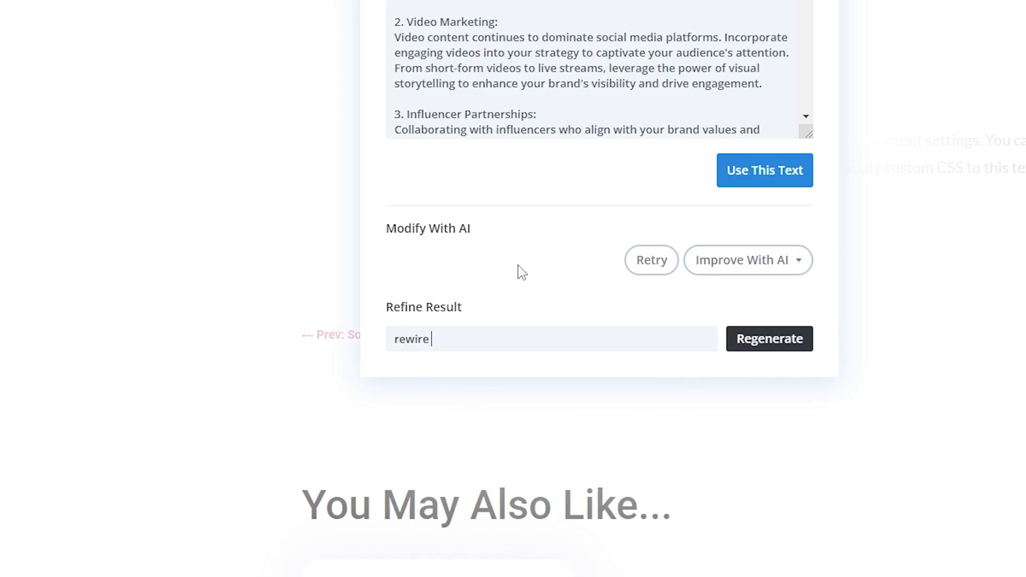
type("to be more concise")
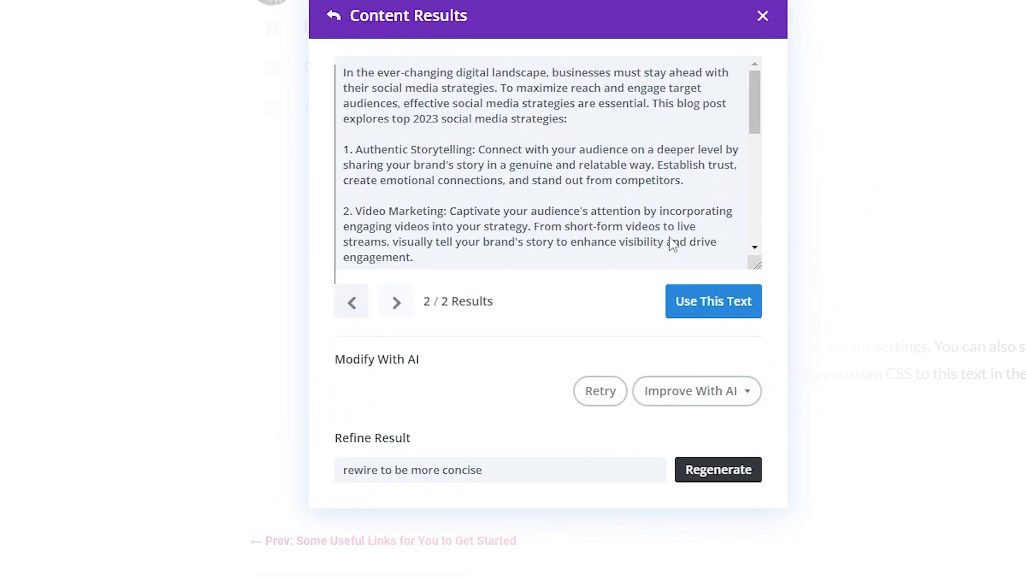
mouse_move(428, 359)
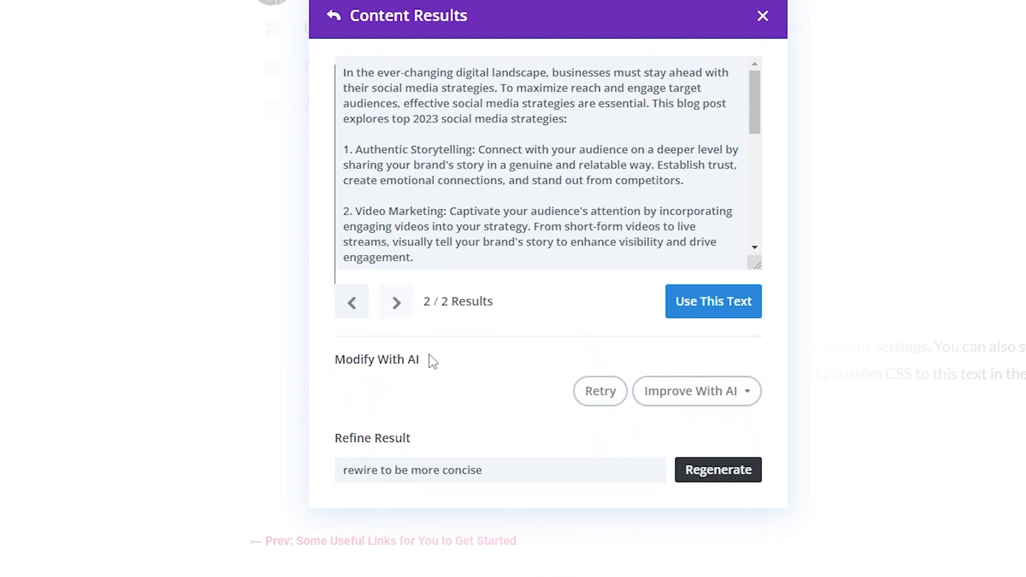
left_click(712, 301)
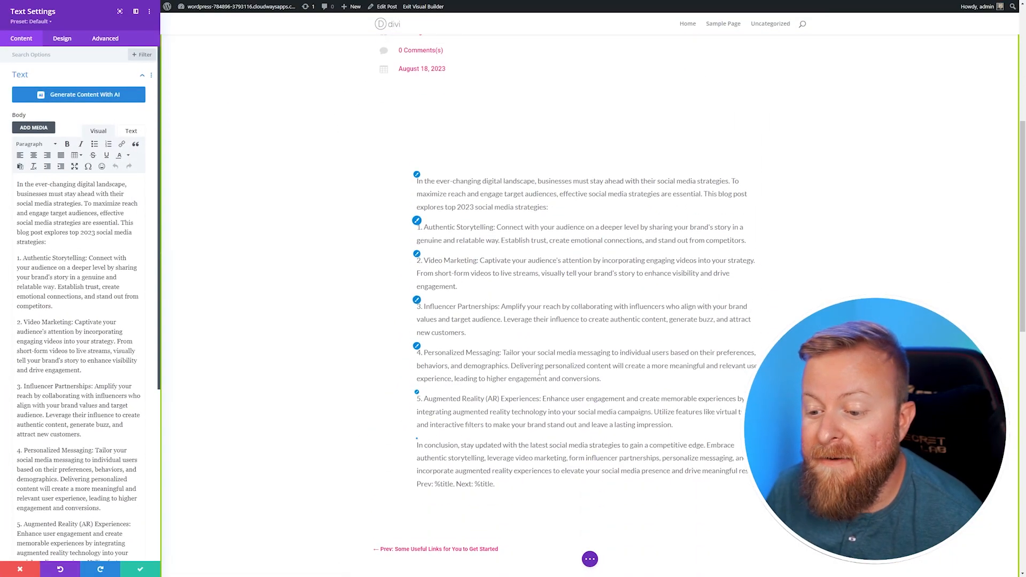
Select the post text in the Body editor and bring up its AI actions menu.
left_click(582, 226)
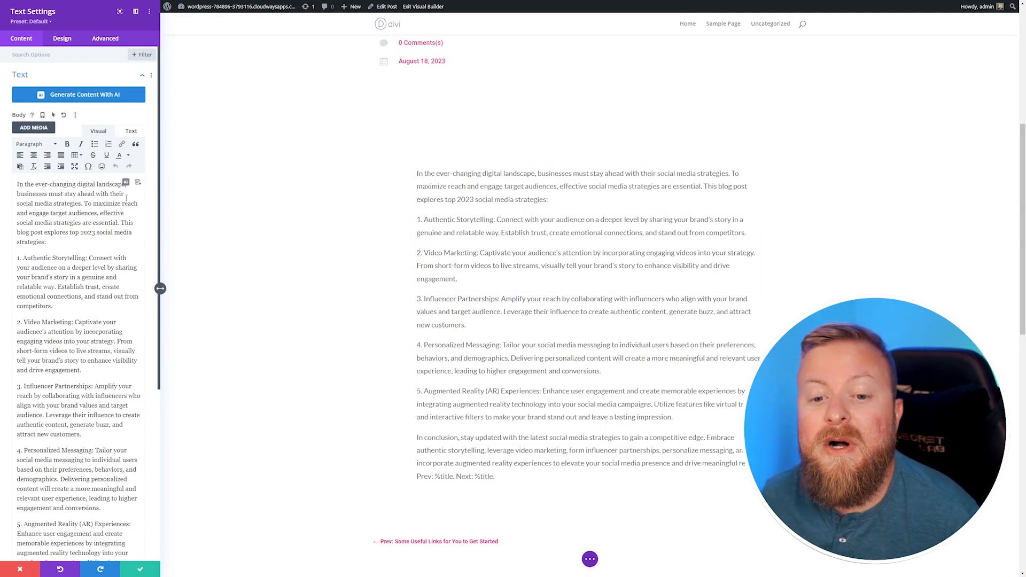
left_click(125, 182)
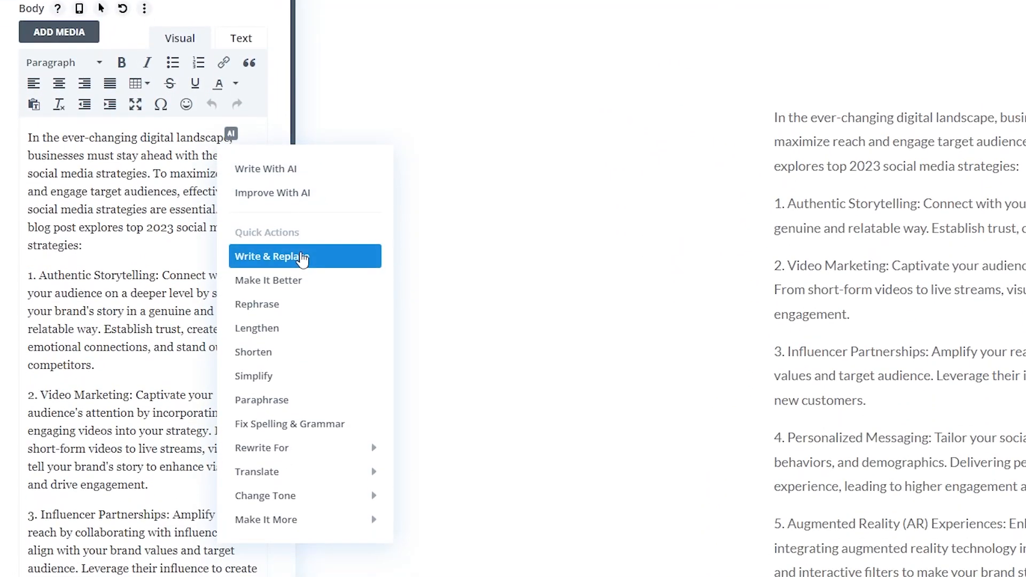
mouse_move(293, 352)
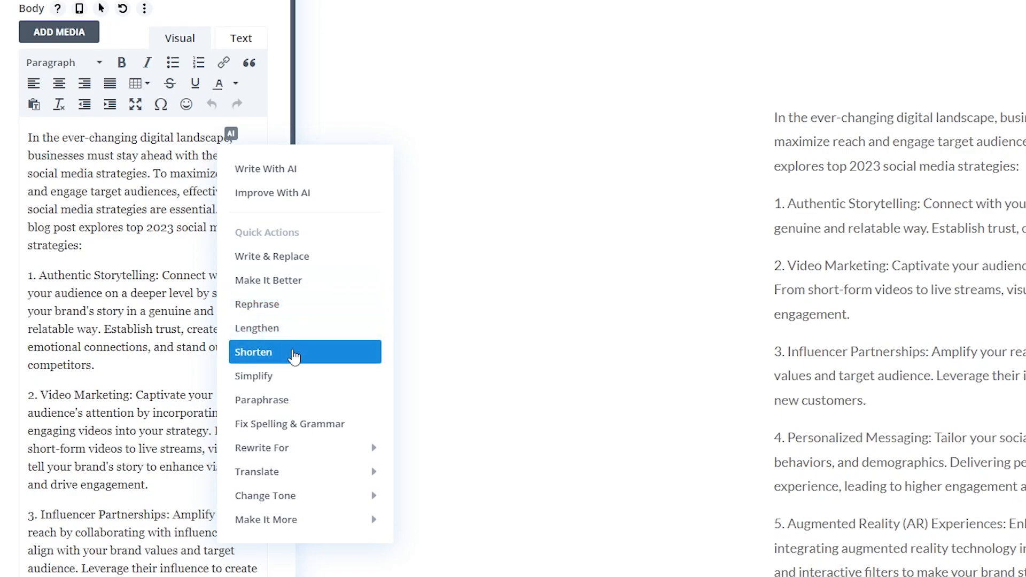
mouse_move(275, 327)
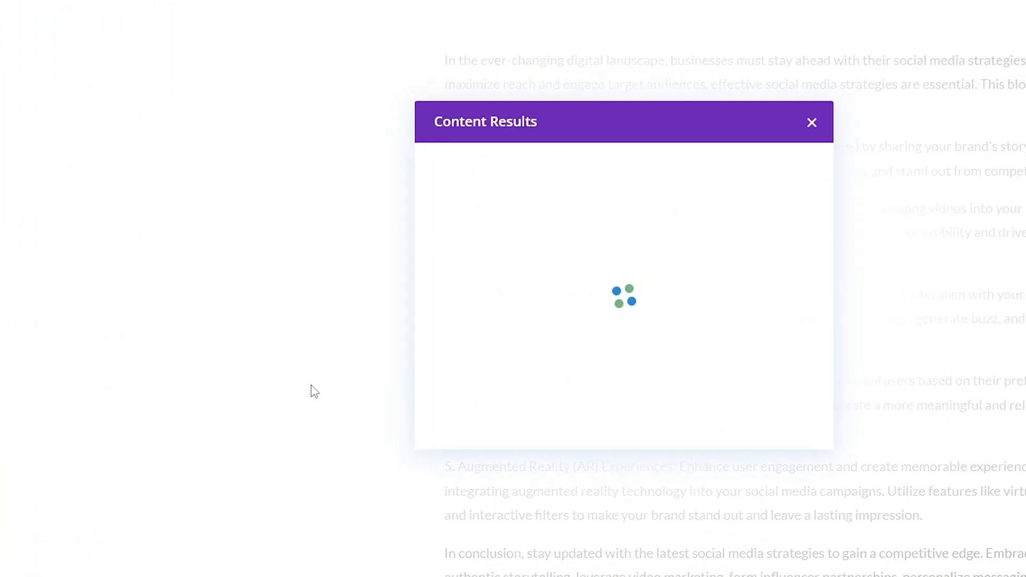
mouse_move(625, 85)
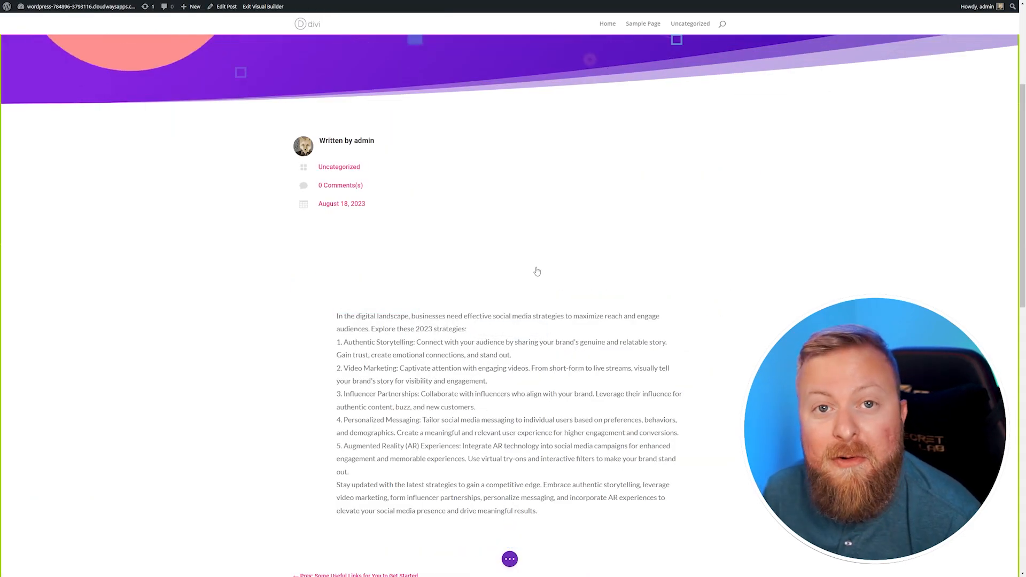
mouse_move(488, 271)
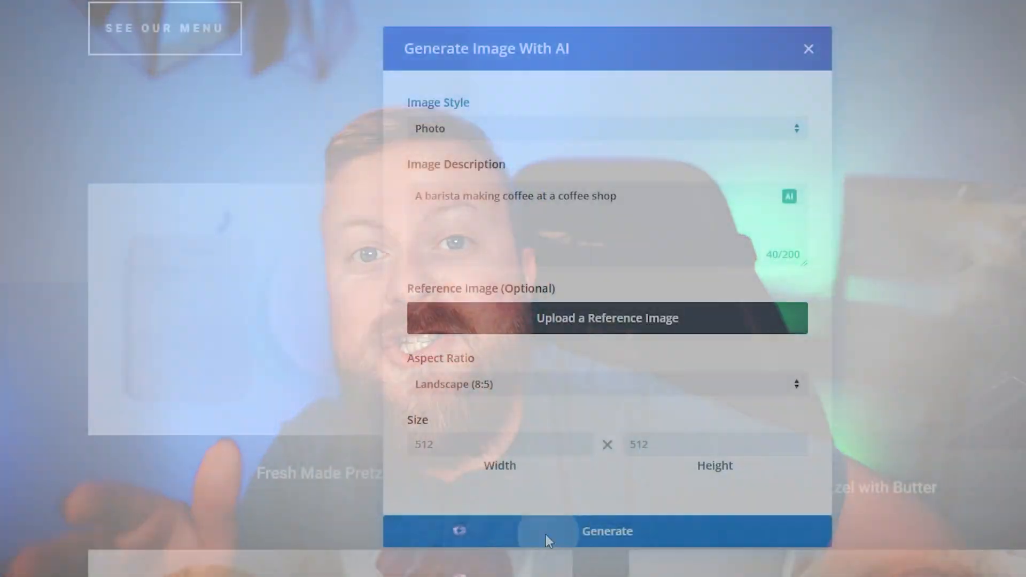
Generate barista photos and request more variations like the pour-over coffee image.
left_click(606, 530)
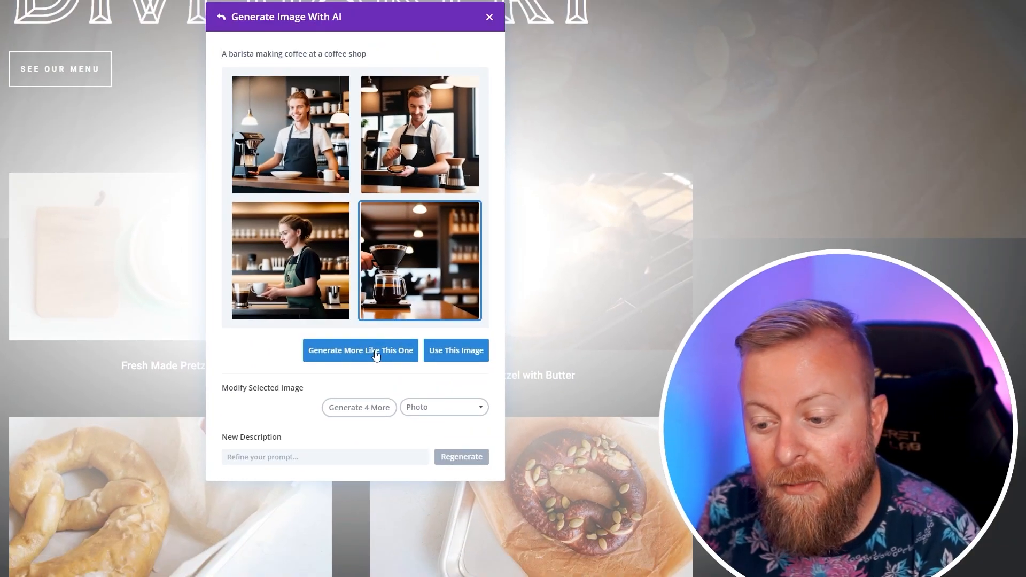
left_click(360, 350)
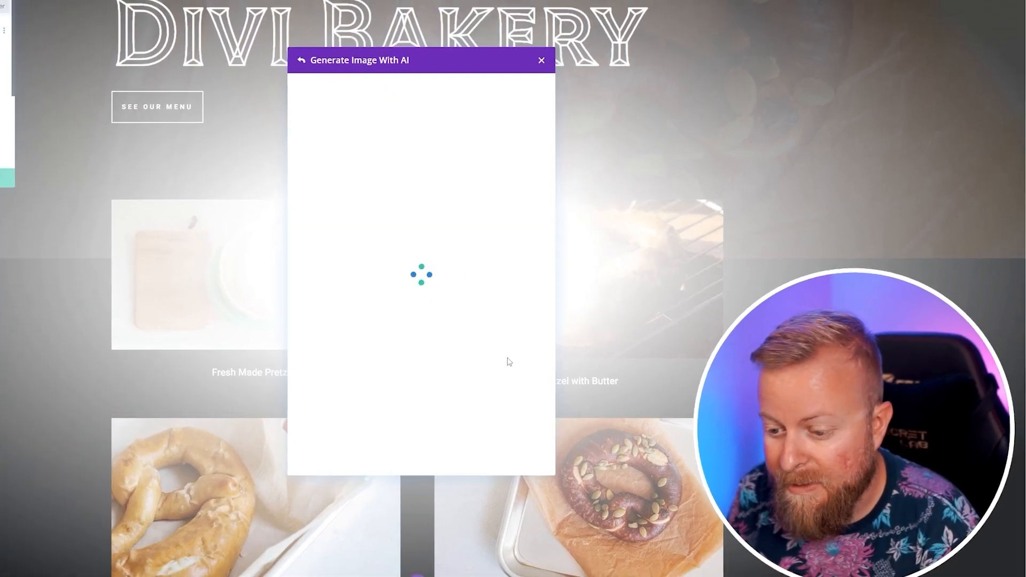